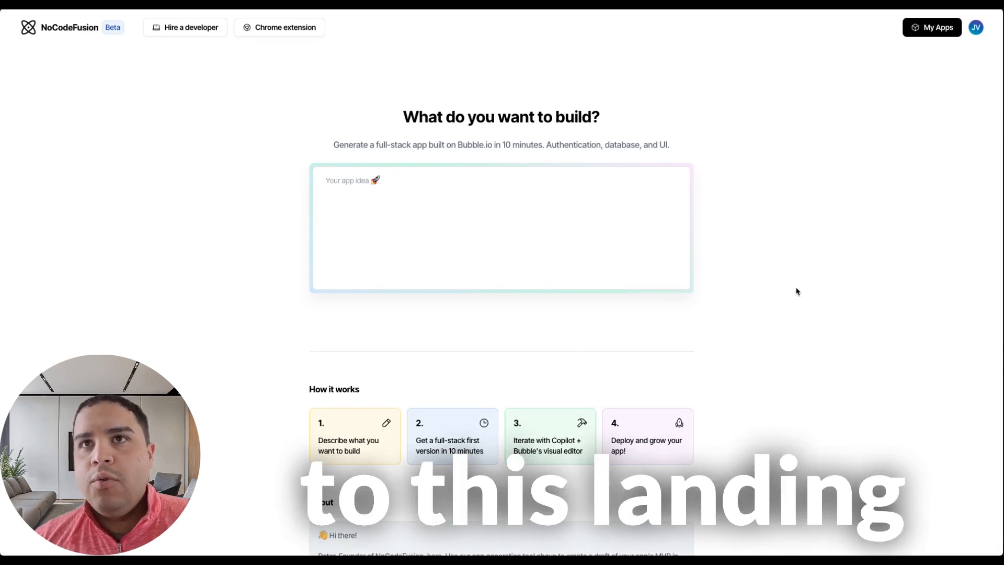
# Type 'dfxdzcxc' into the app idea box and scroll the home page
pyautogui.click(368, 180)
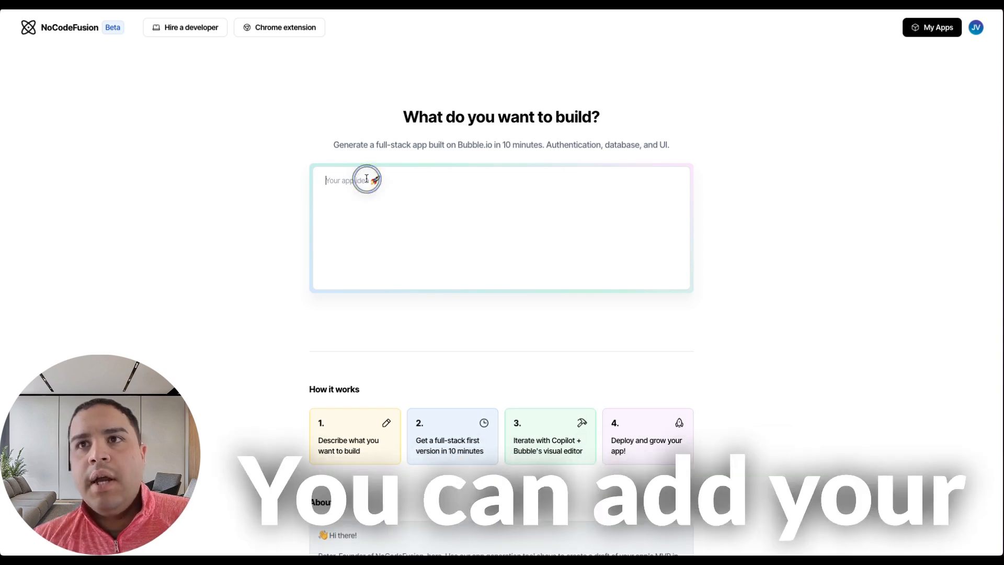
pyautogui.write('dfxdzcxc')
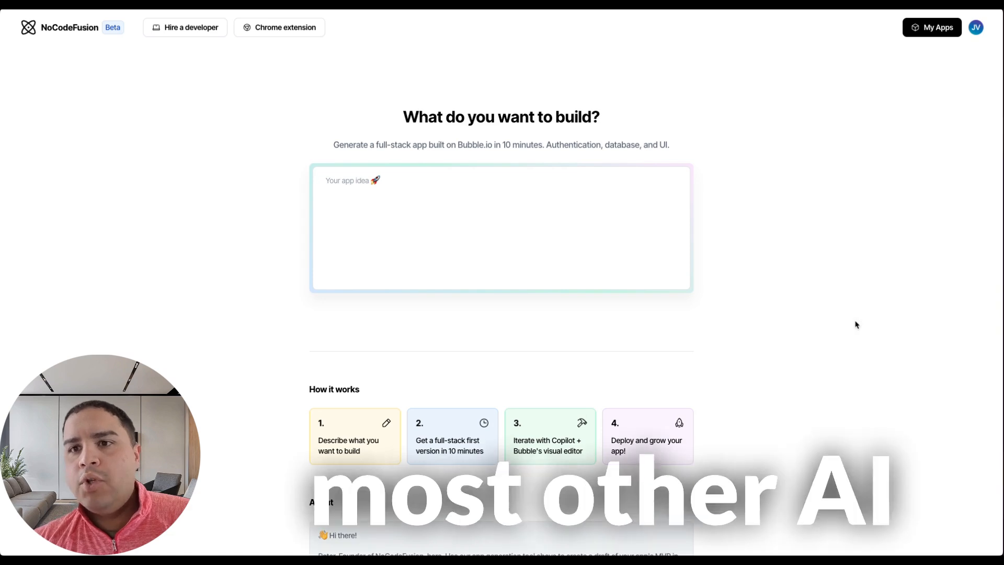
pyautogui.scroll(-3)
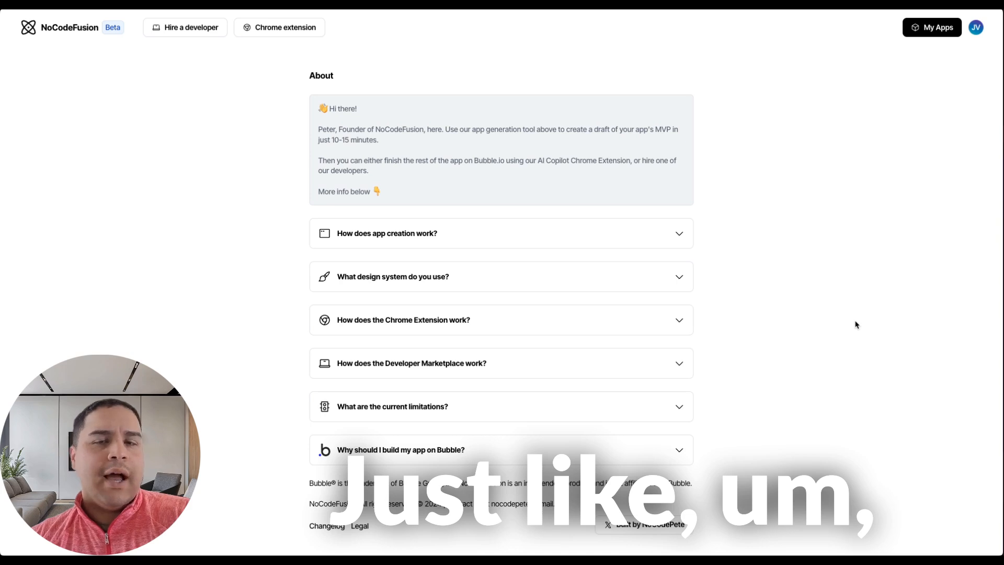
pyautogui.scroll(3)
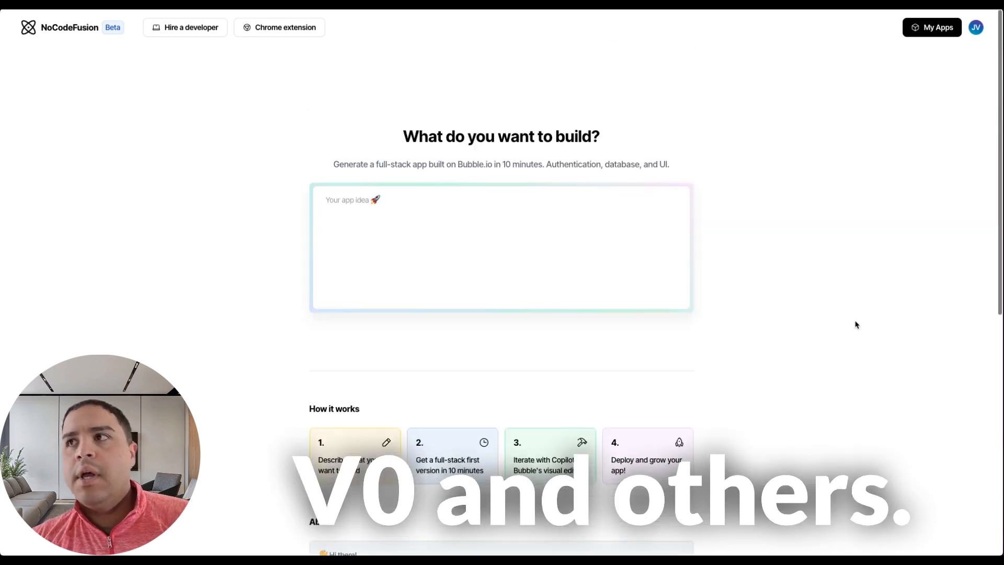
pyautogui.scroll(-3)
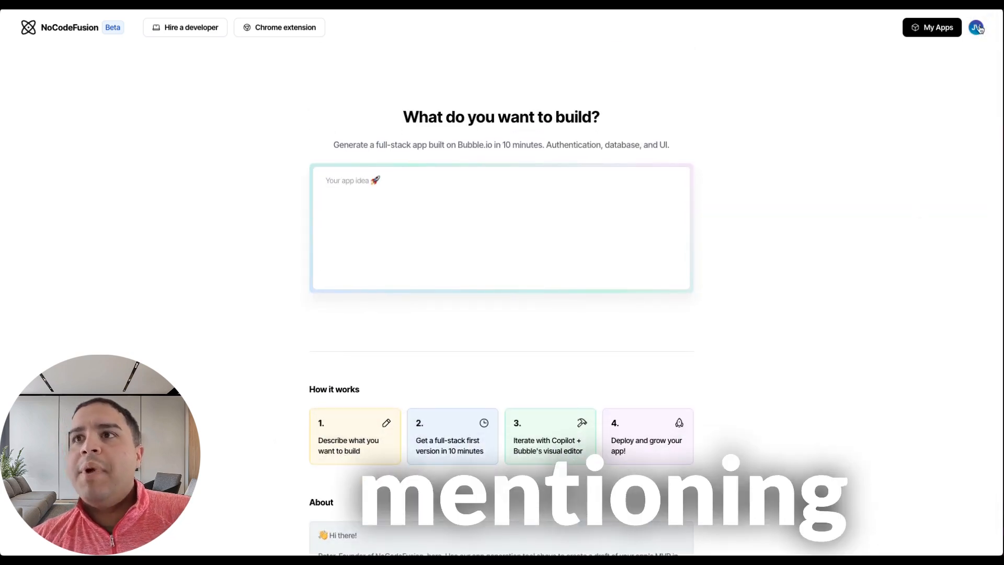
# Review the Starter and Pro plan pricing under Billing, then return to the Account tab
pyautogui.click(976, 26)
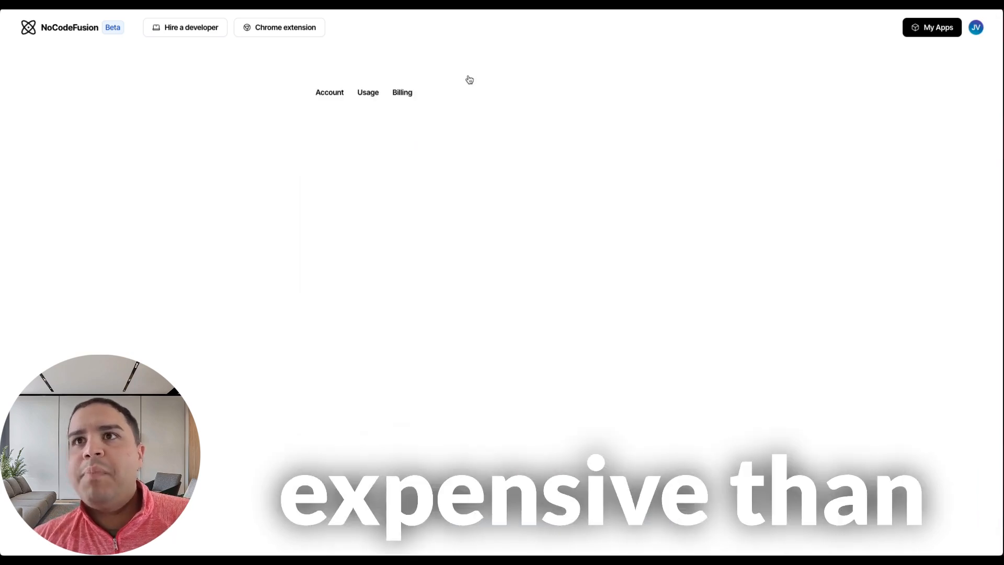
pyautogui.click(329, 91)
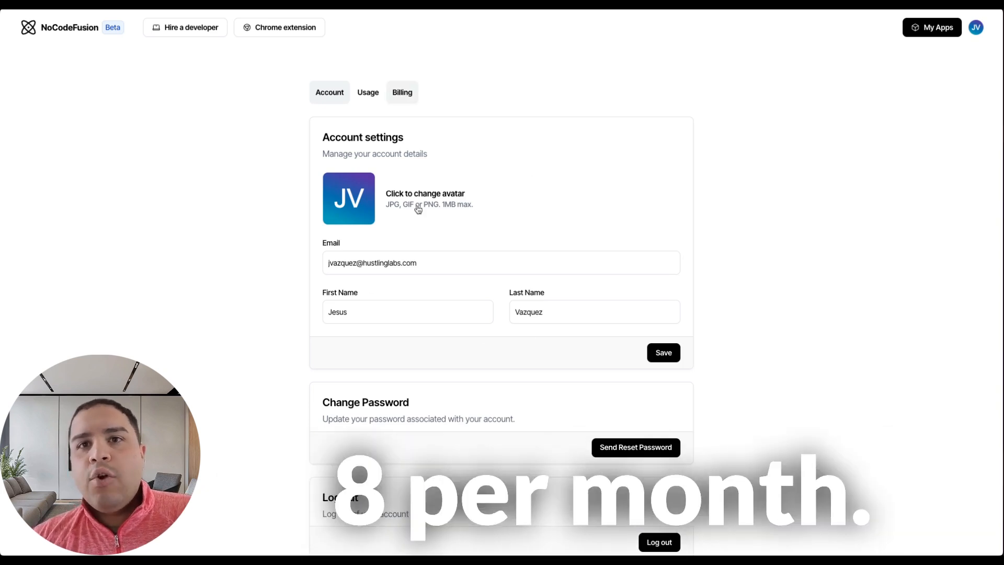
pyautogui.moveTo(416, 169)
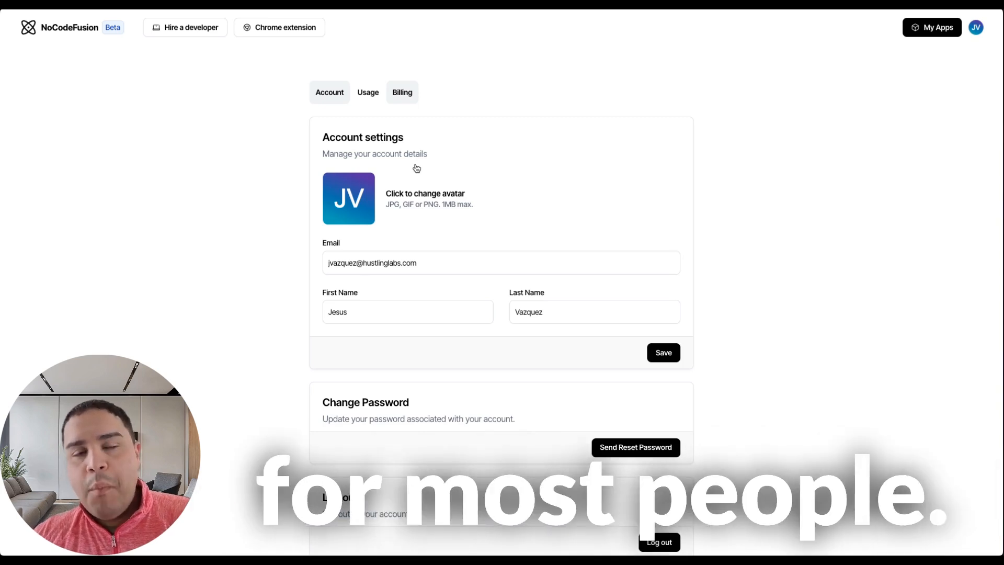
pyautogui.click(401, 91)
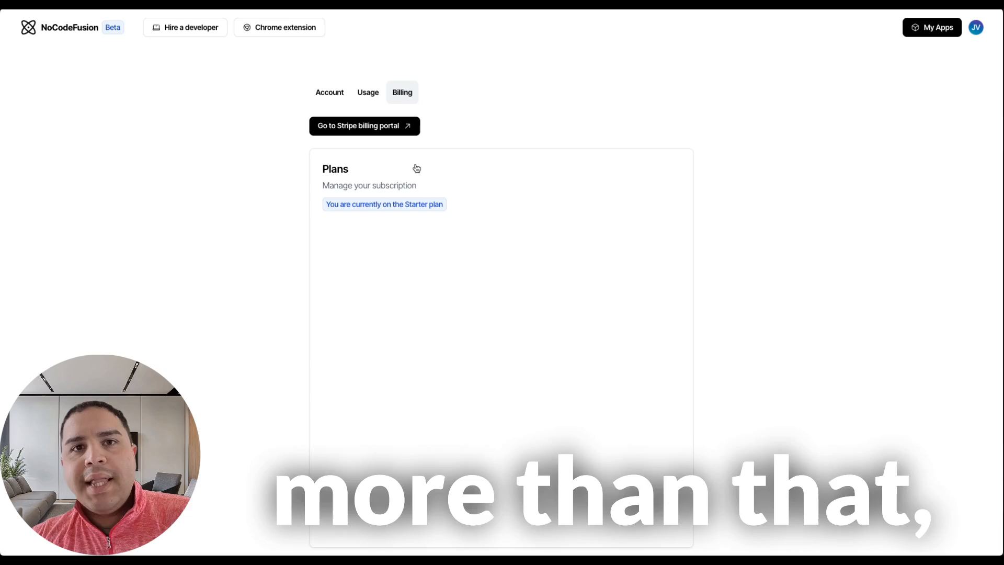
pyautogui.moveTo(244, 330)
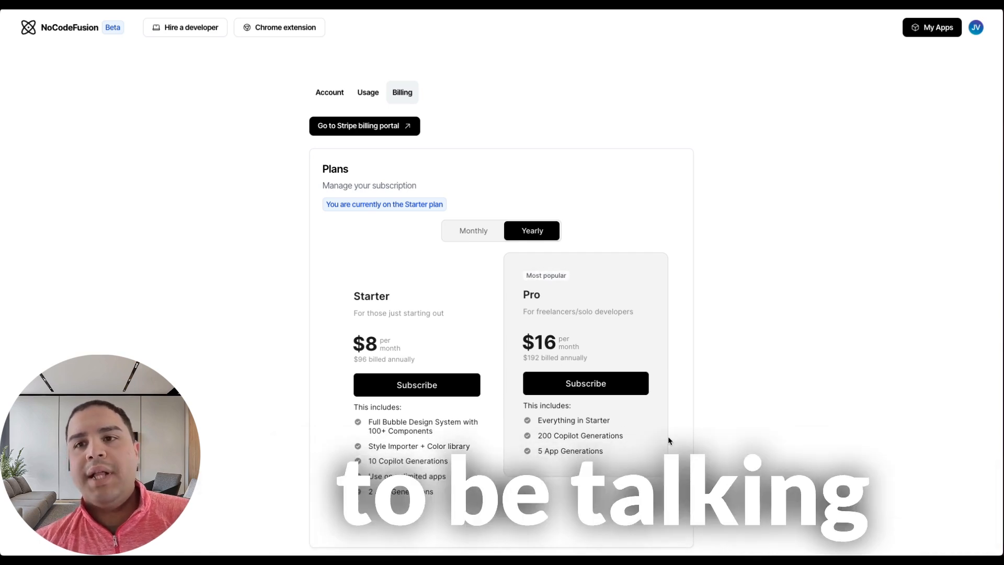
pyautogui.moveTo(232, 73)
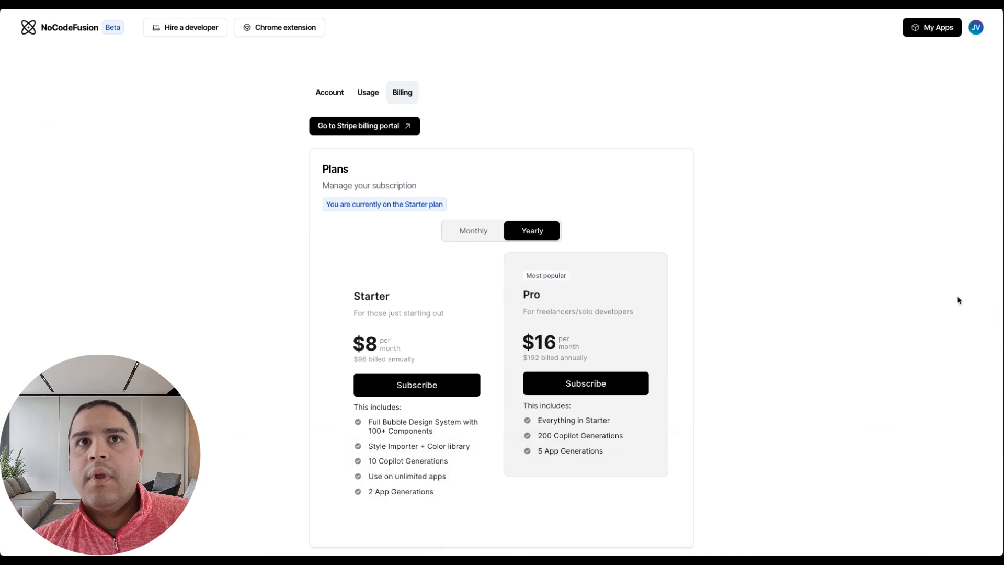
pyautogui.click(329, 92)
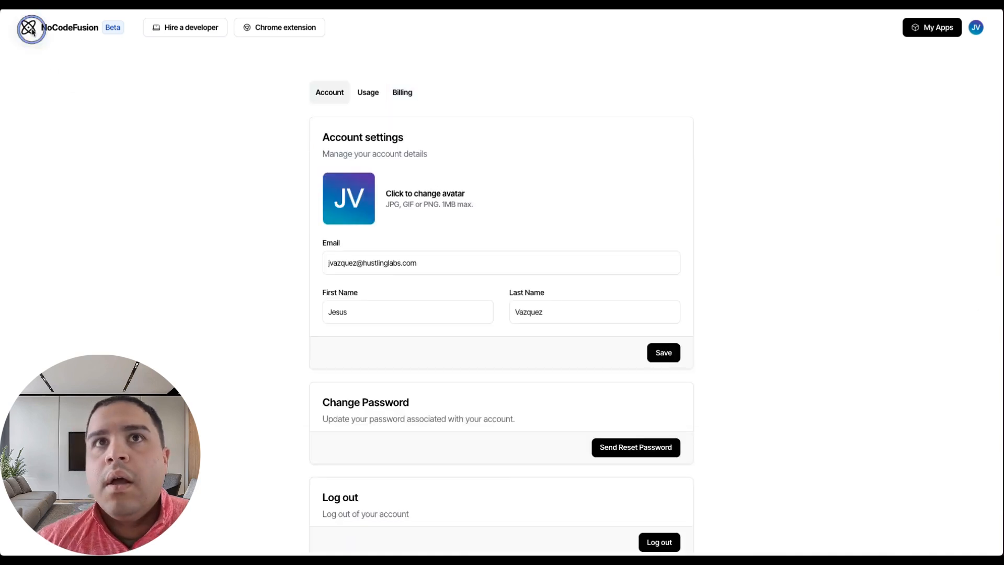
# Go back to the NoCodeFusion home page with its empty 'What do you want to build?' prompt
pyautogui.click(29, 27)
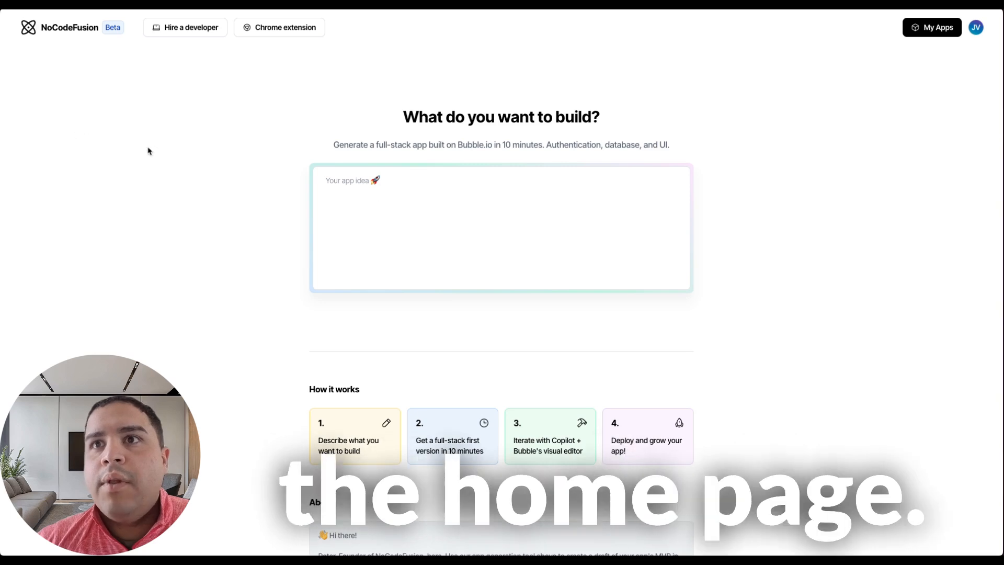
pyautogui.moveTo(256, 148)
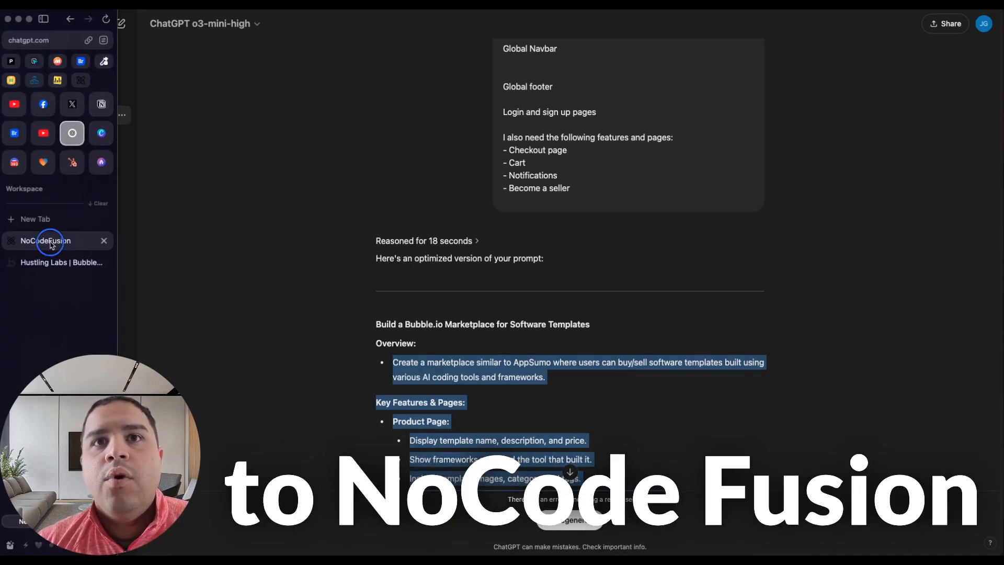
# Back in NoCodeFusion, scroll through the pasted AppSumo-style AI template marketplace prompt
pyautogui.click(45, 240)
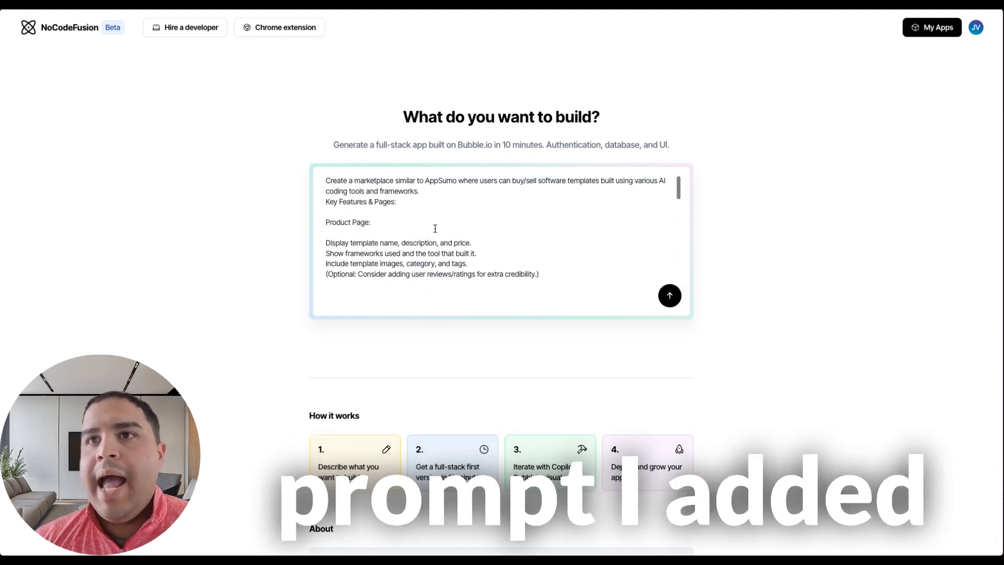
pyautogui.scroll(-3)
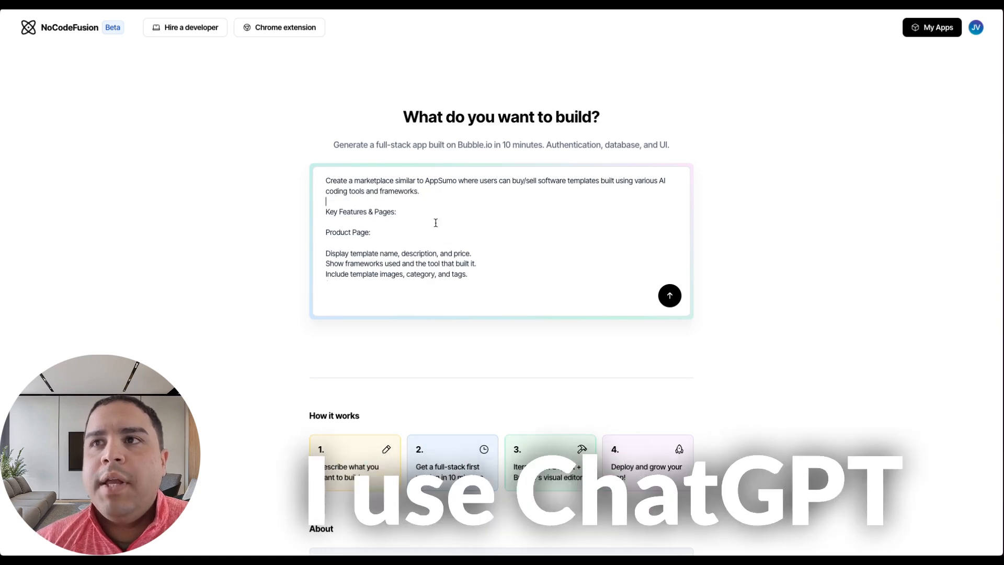
pyautogui.scroll(-3)
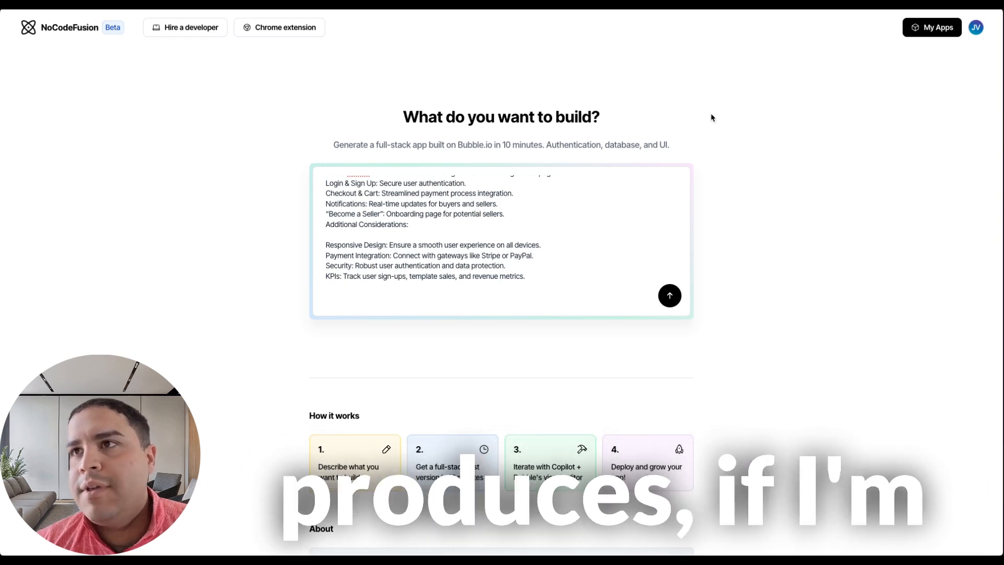
pyautogui.scroll(3)
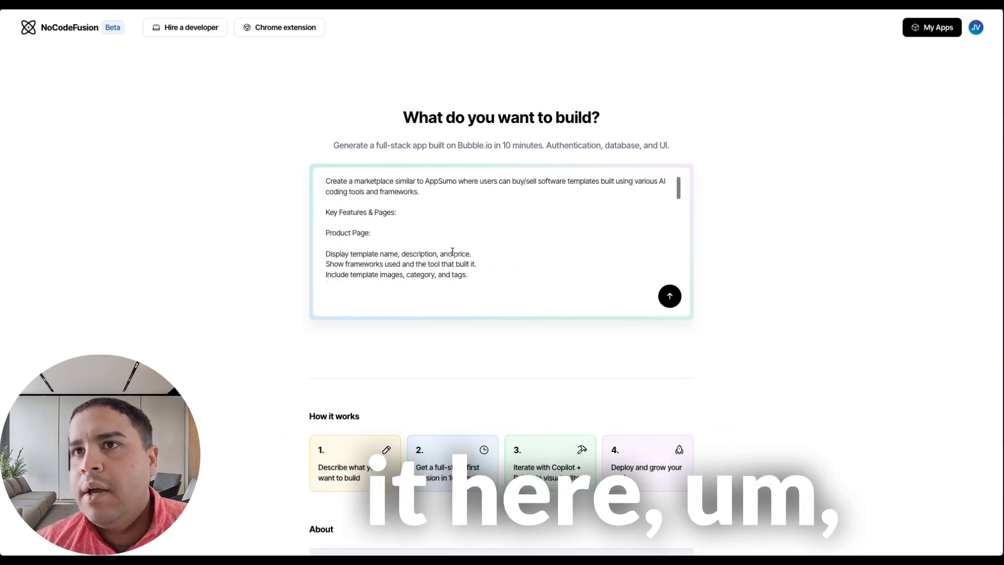
pyautogui.scroll(-3)
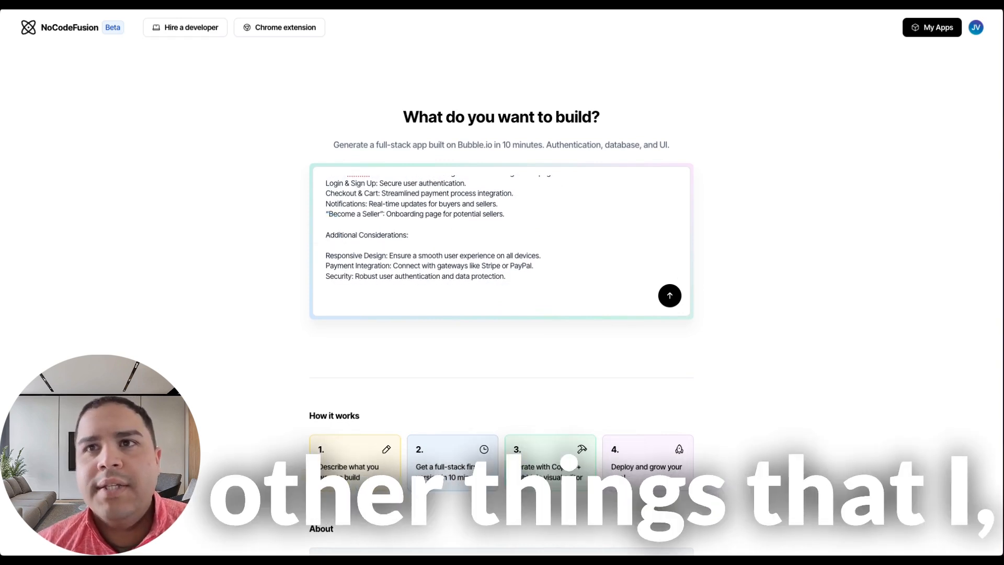
pyautogui.scroll(3)
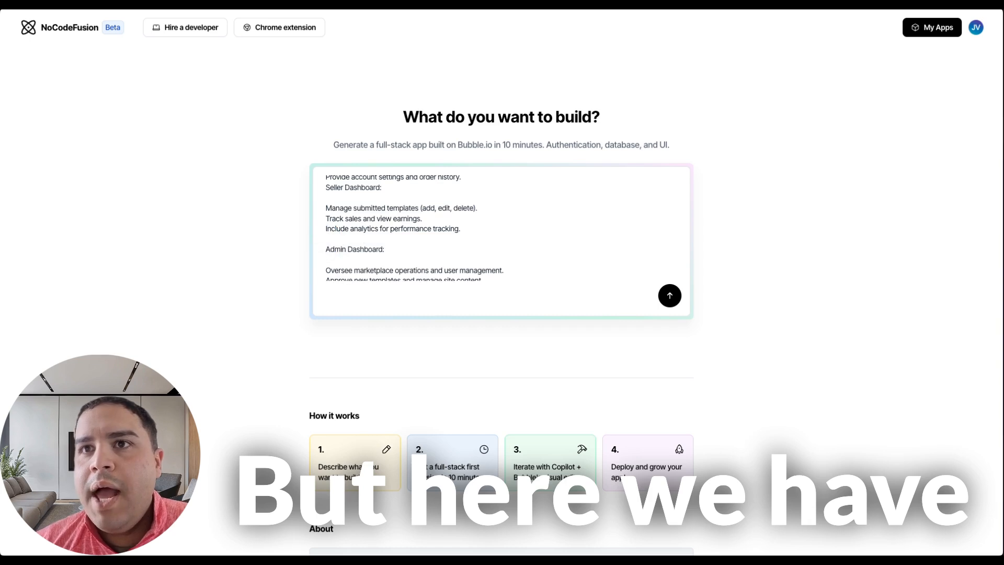
pyautogui.scroll(3)
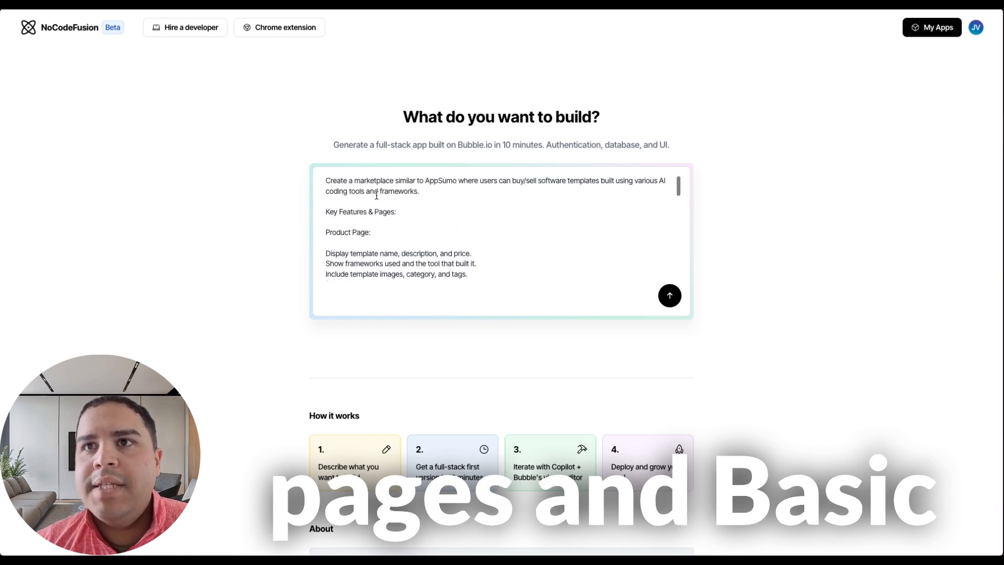
pyautogui.scroll(-3)
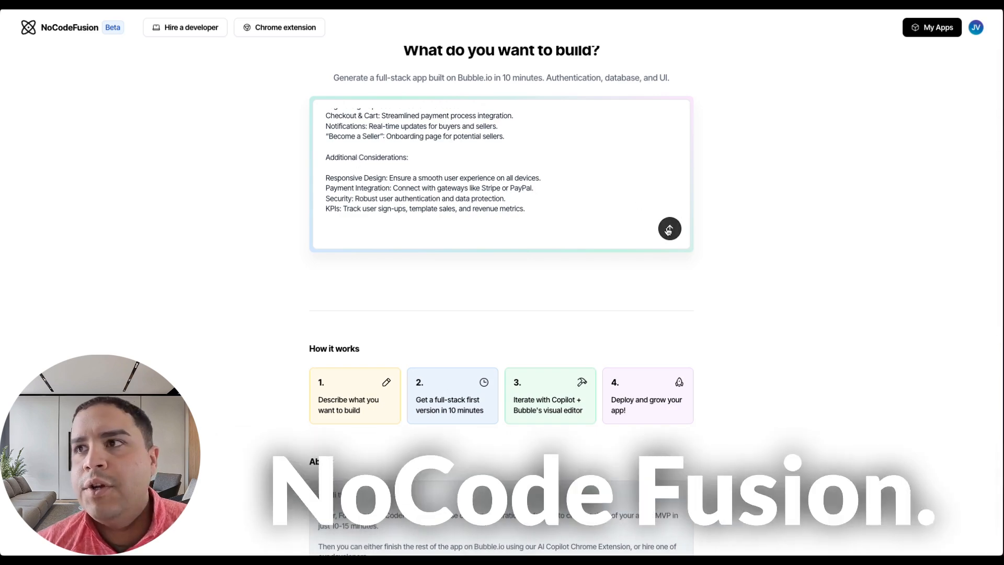
# Submit the prompt, review its problems and user roles, and generate the TemplateAI app
pyautogui.click(669, 229)
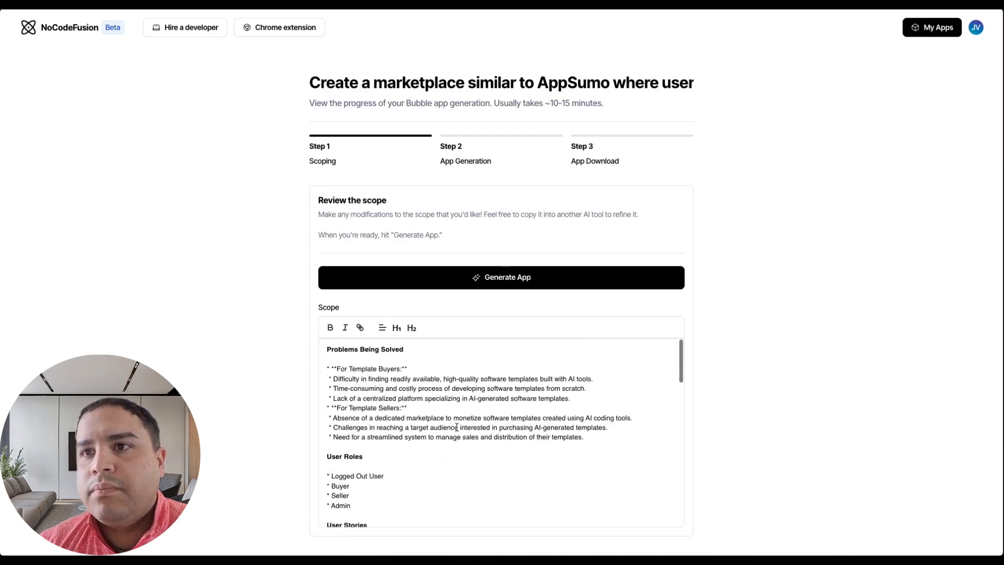
pyautogui.click(501, 278)
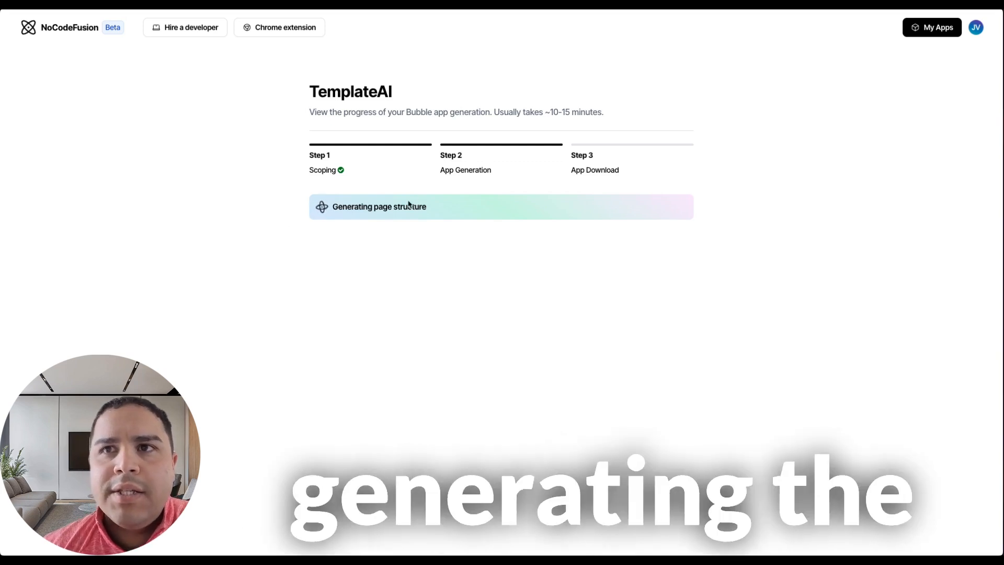
pyautogui.moveTo(248, 300)
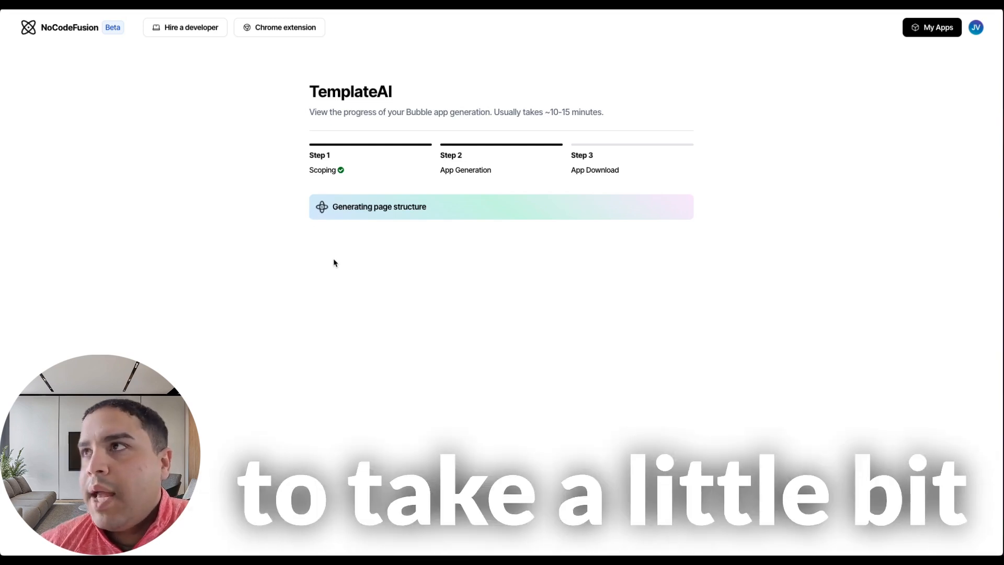
pyautogui.moveTo(489, 234)
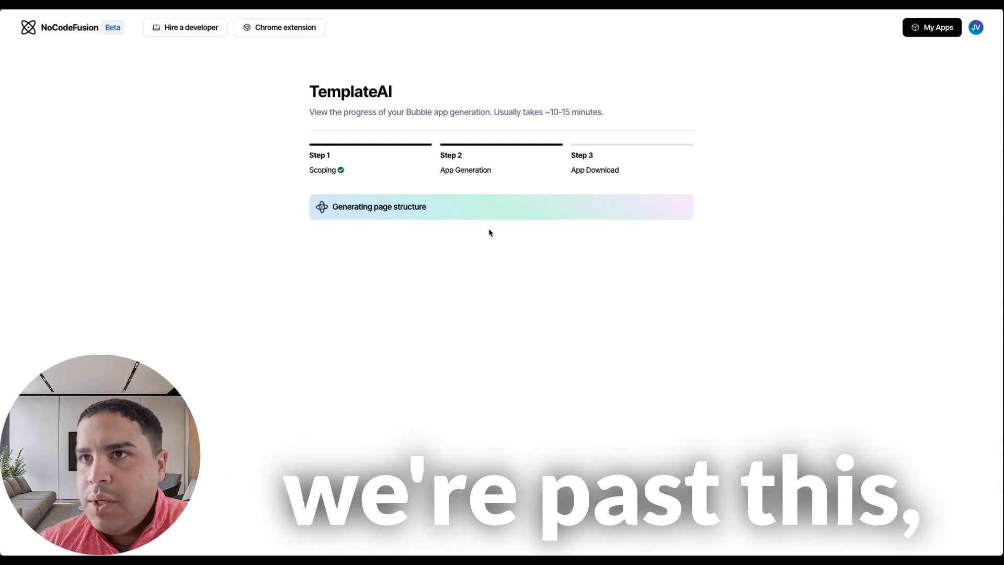
pyautogui.moveTo(497, 244)
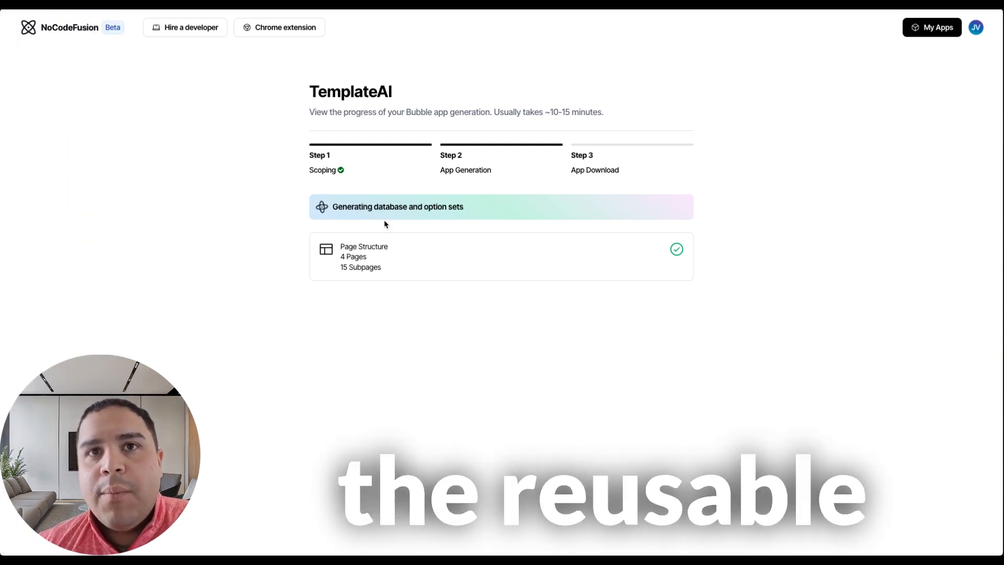
pyautogui.moveTo(733, 178)
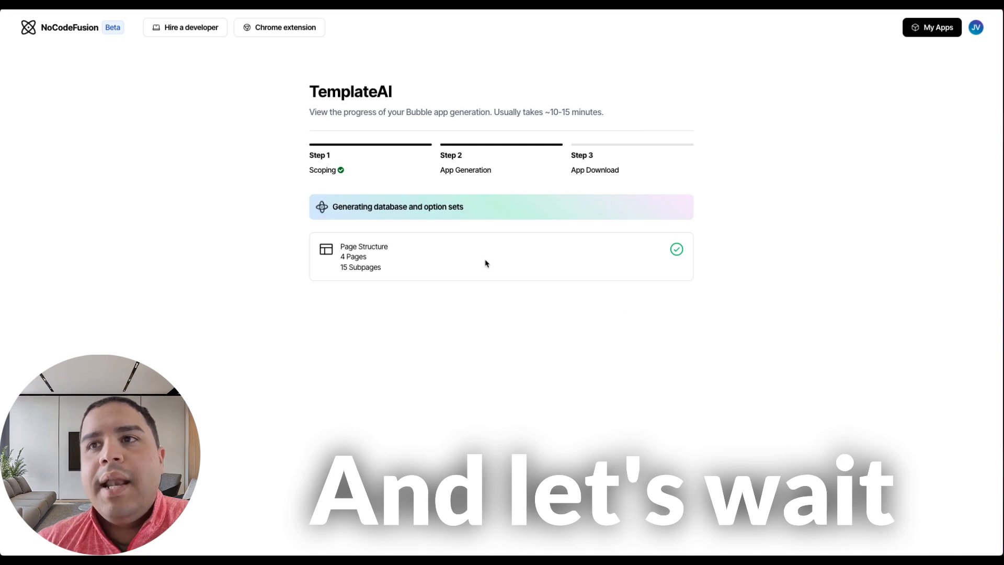
pyautogui.moveTo(989, 305)
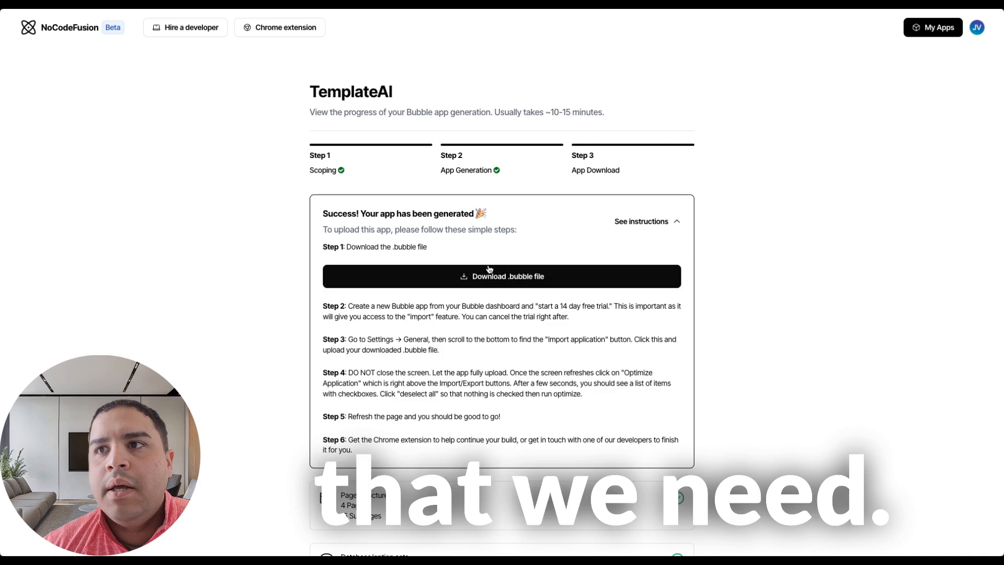
# Download the TemplateAI .bubble file and move to the Bubble editor tab
pyautogui.click(502, 276)
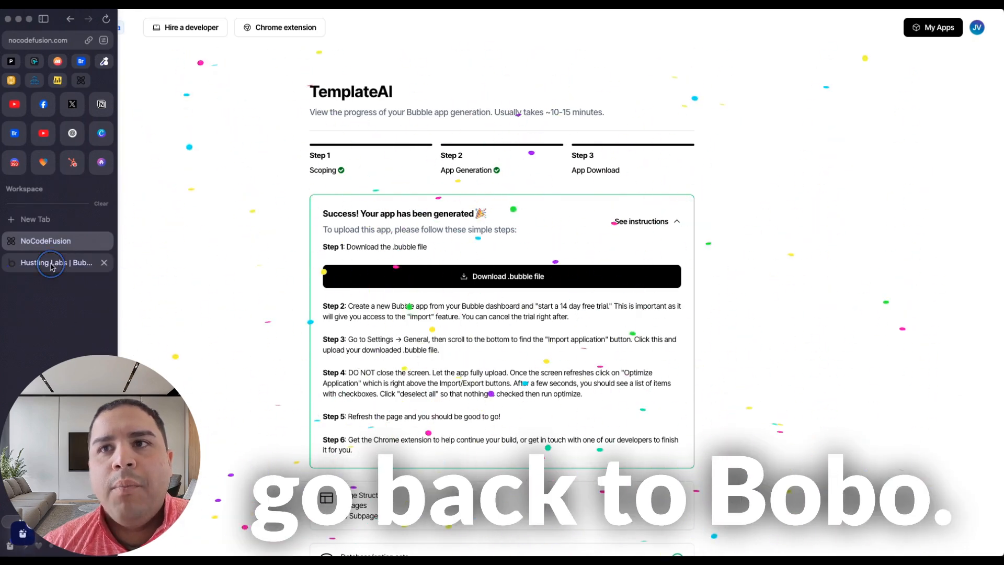
pyautogui.click(51, 263)
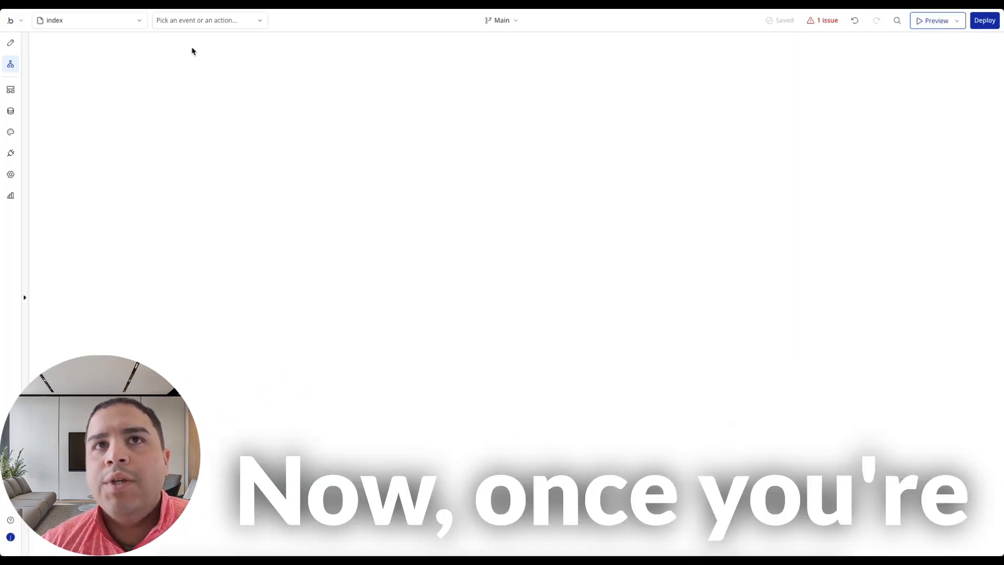
# Open the Data tab's Data types view, which lists only the default User type
pyautogui.click(89, 19)
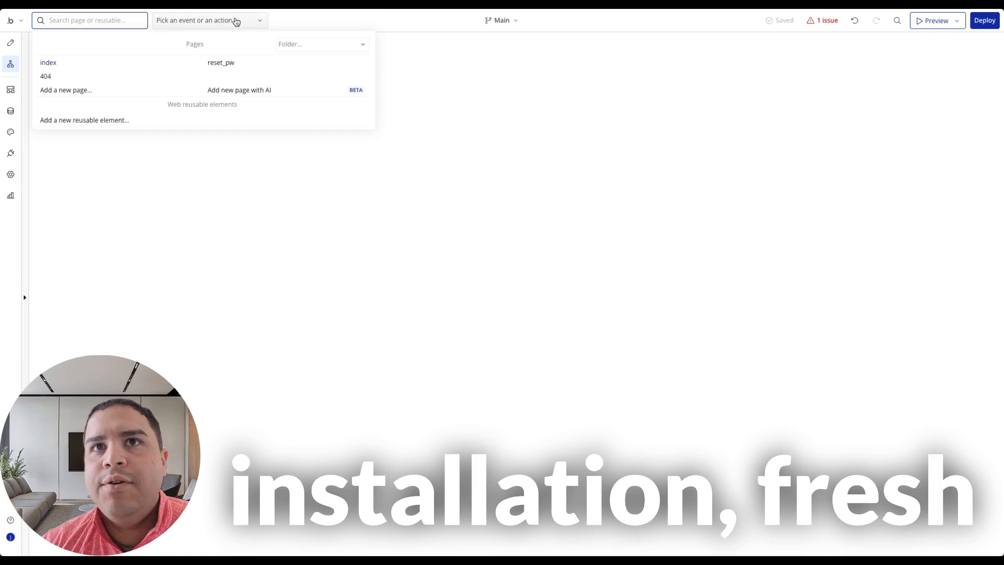
pyautogui.click(10, 111)
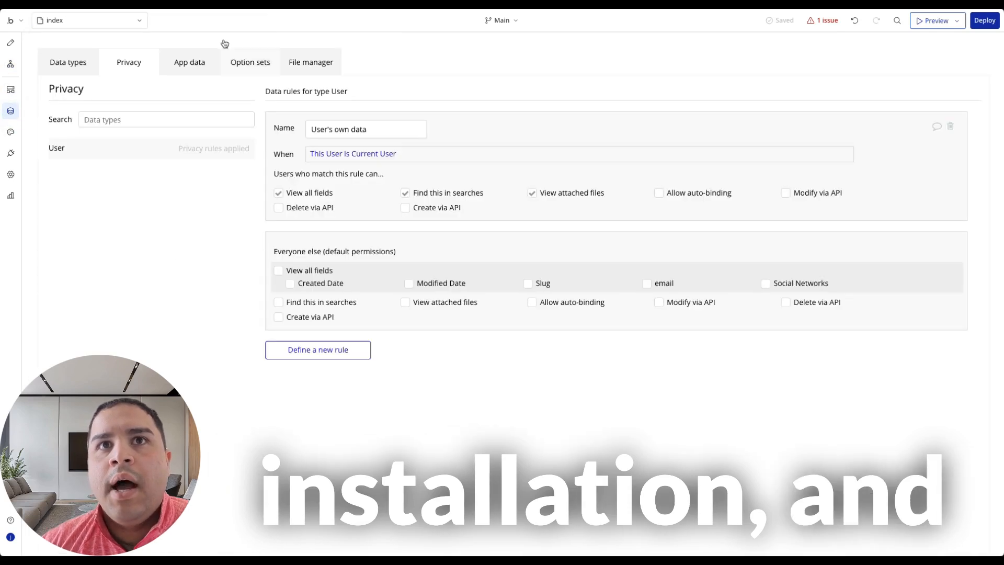
pyautogui.click(68, 62)
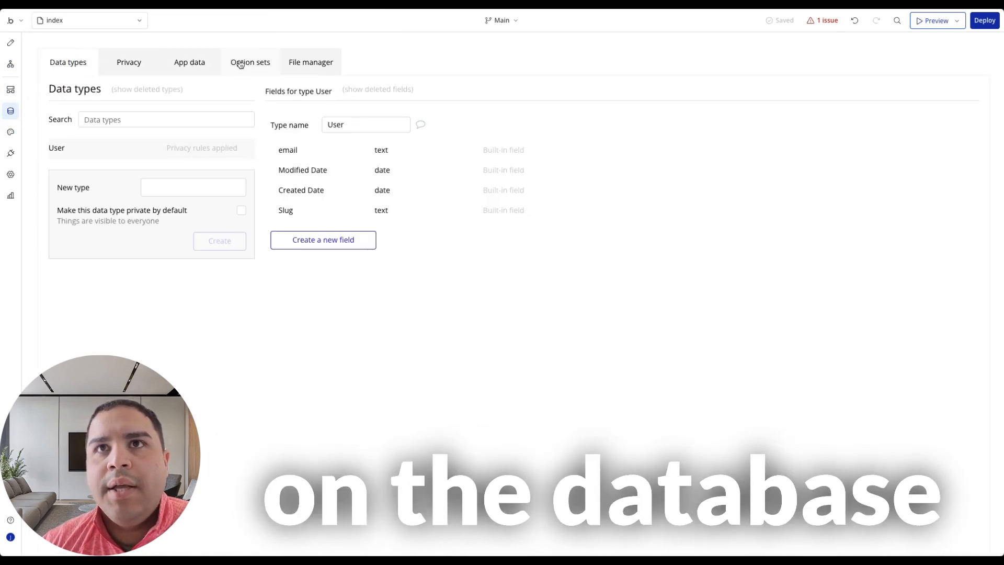
pyautogui.moveTo(11, 174)
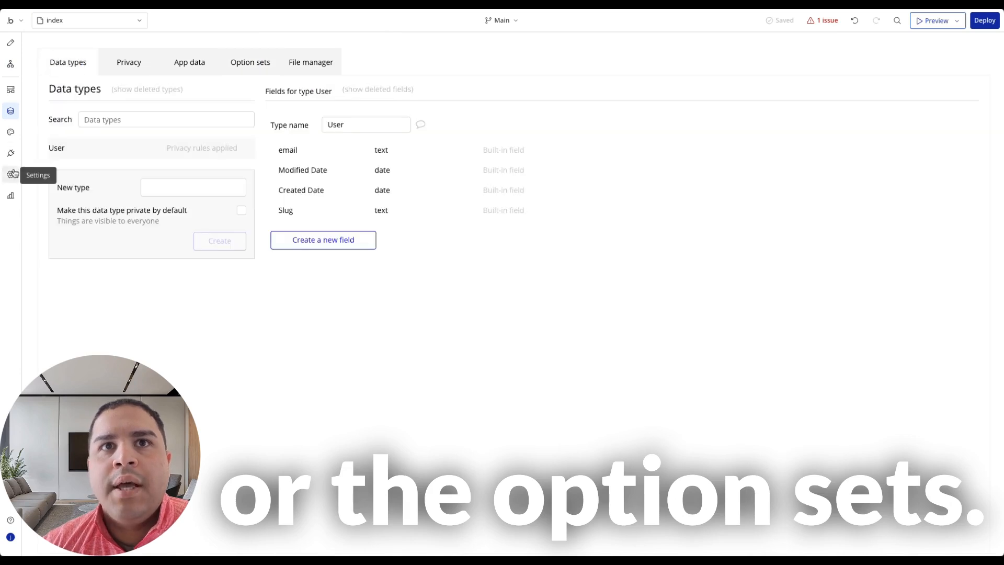
# Scroll the App plan settings: Starter trial, unused workload and storage, and 8 plugins
pyautogui.click(11, 174)
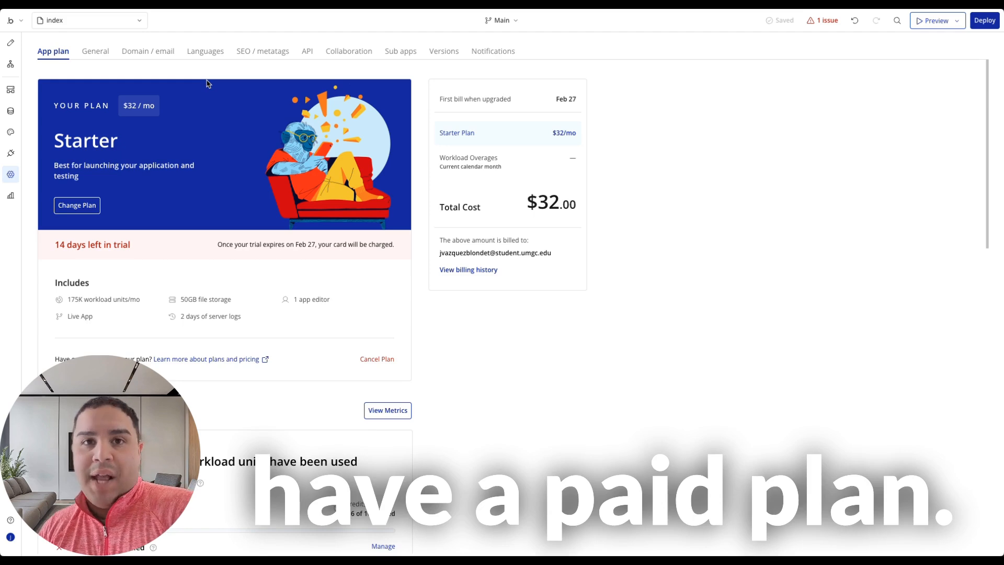
pyautogui.scroll(-3)
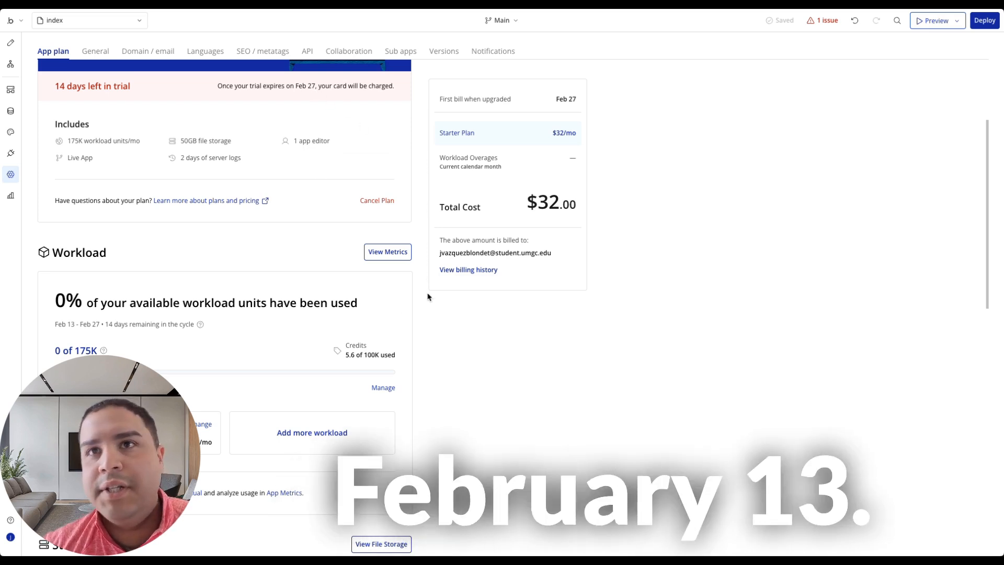
pyautogui.scroll(-3)
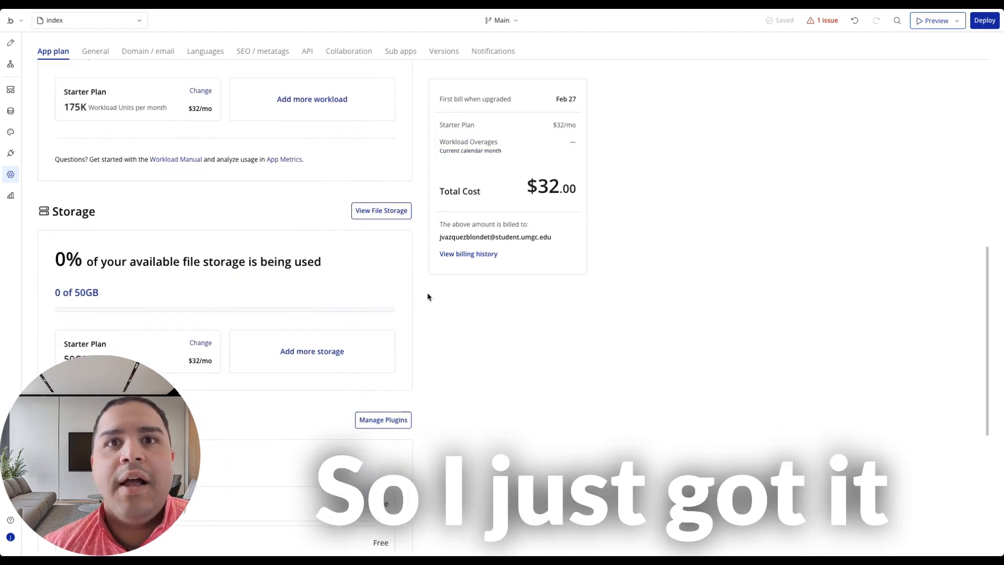
pyautogui.scroll(-3)
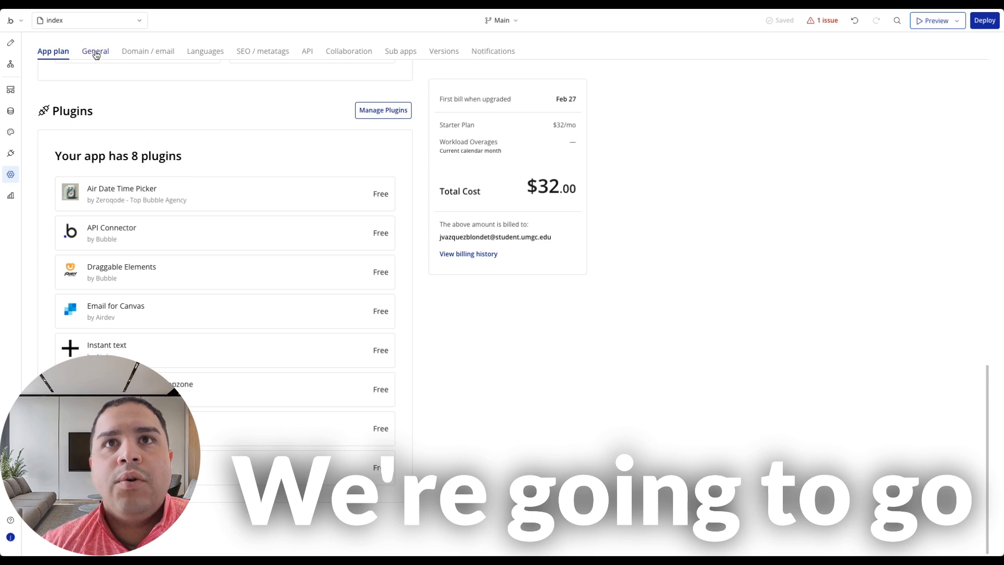
# Under Settings > General, upload the generated .bubble file and confirm overwriting Main
pyautogui.click(95, 51)
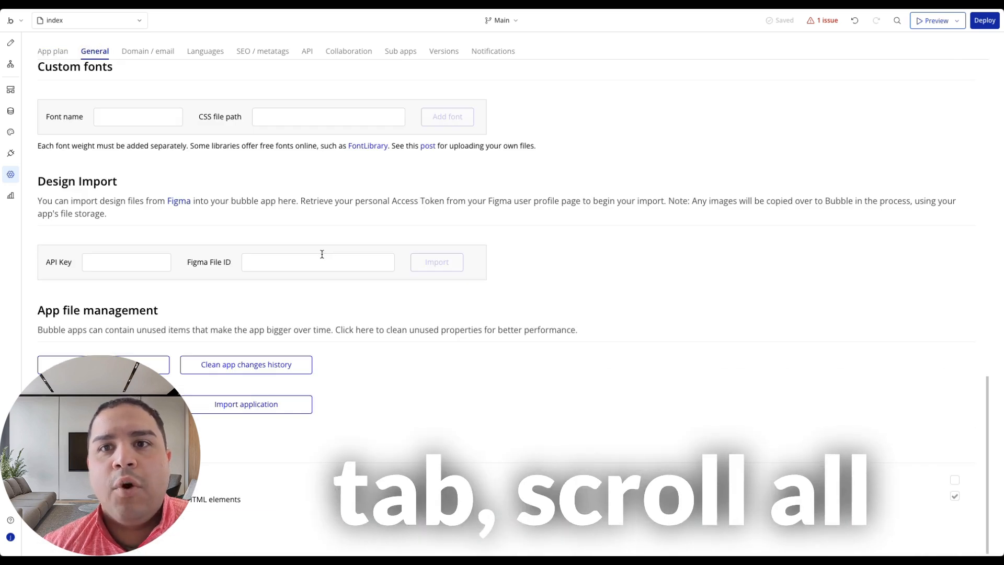
pyautogui.click(246, 403)
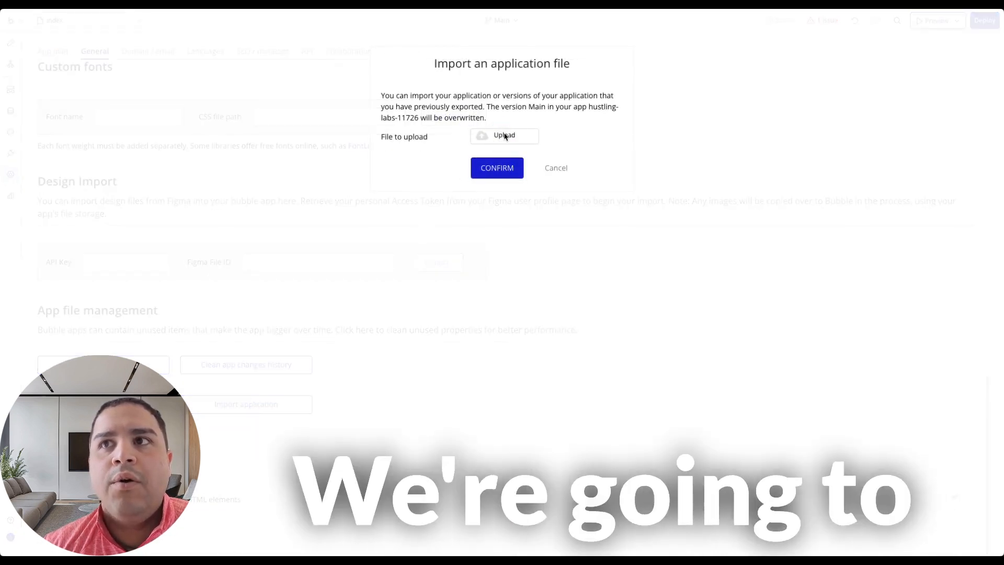
pyautogui.click(504, 135)
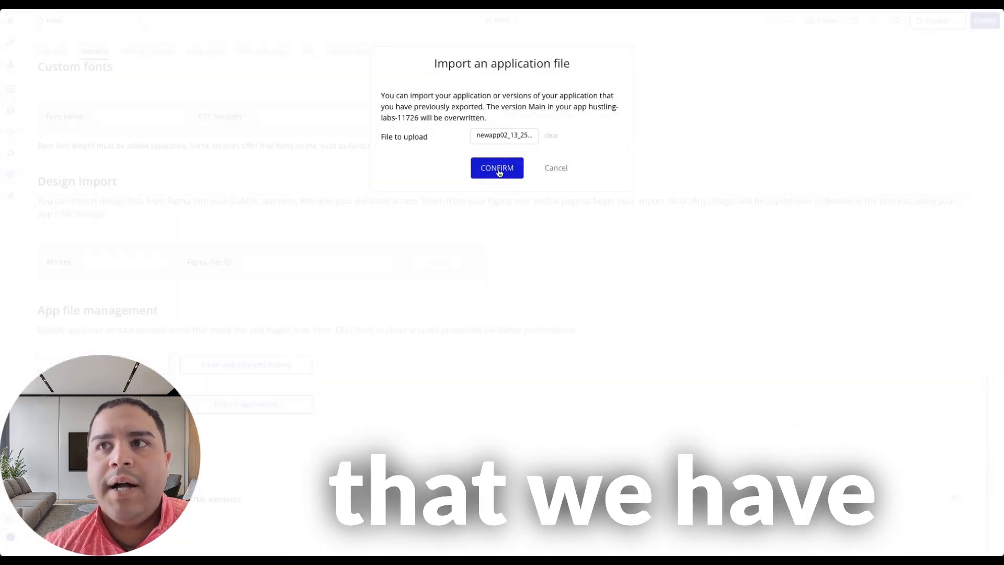
pyautogui.click(497, 167)
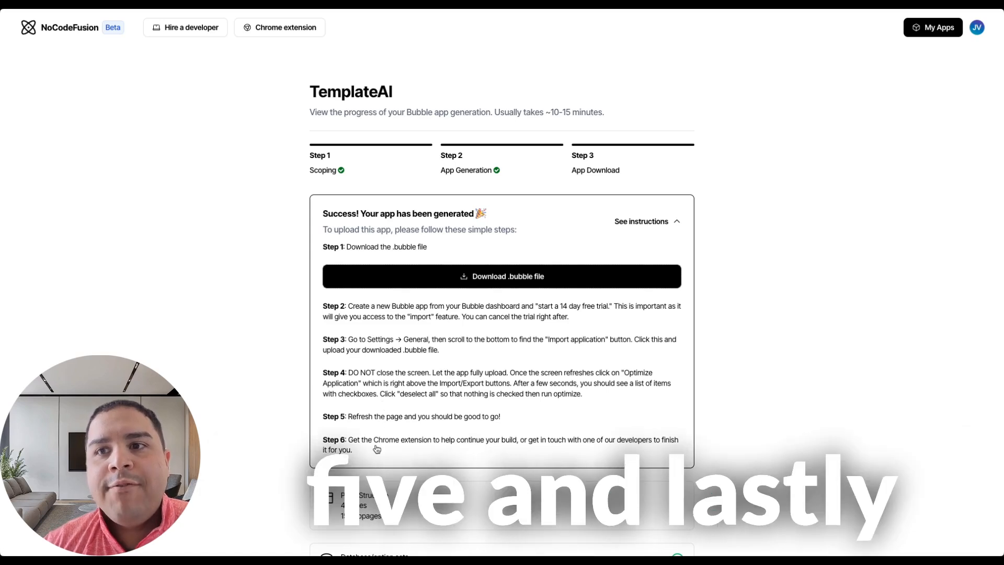
# Collapse the upload instructions and check every page, Template Listing through admin dashboard, is complete
pyautogui.click(21, 17)
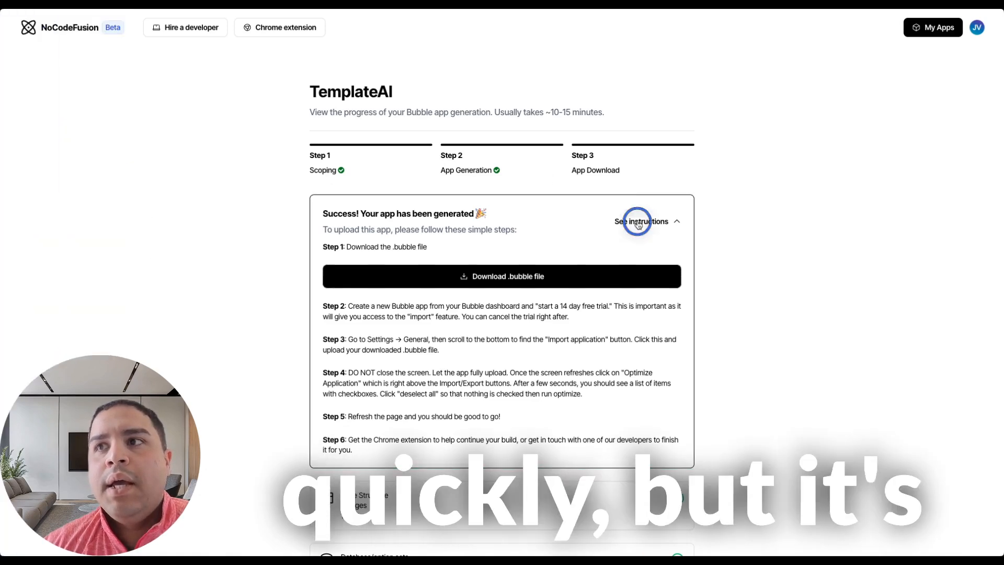
pyautogui.click(647, 221)
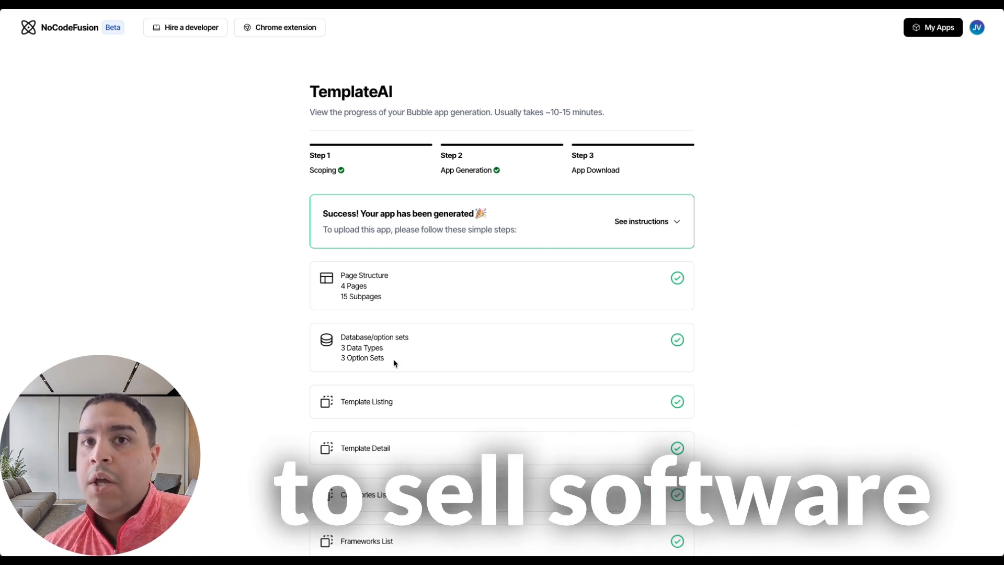
pyautogui.scroll(-3)
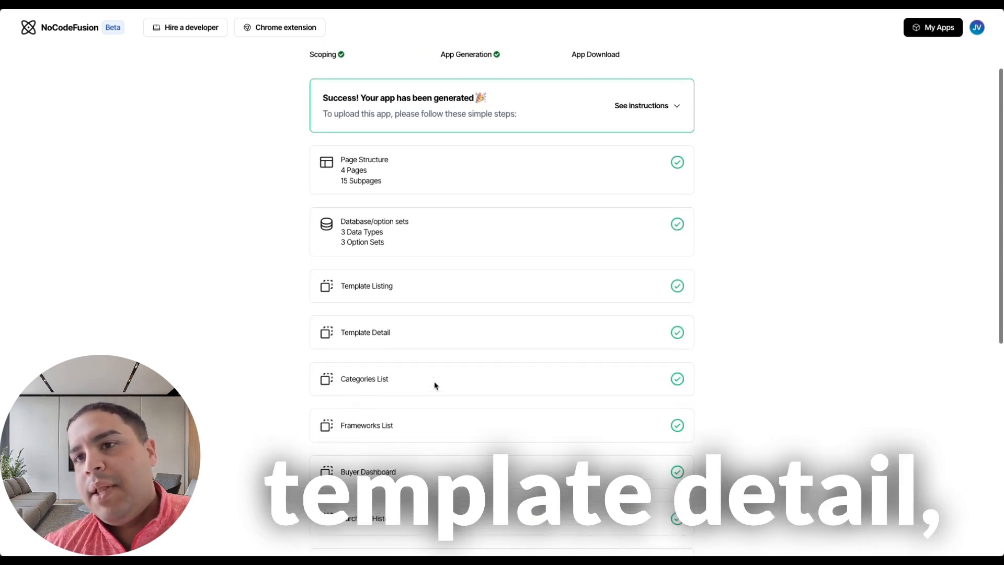
pyautogui.scroll(-3)
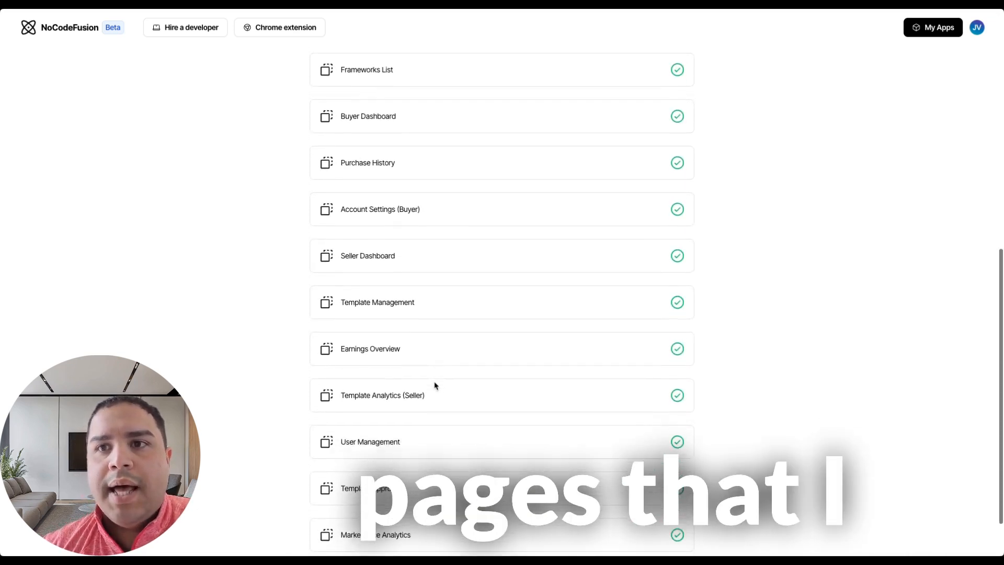
pyautogui.scroll(-3)
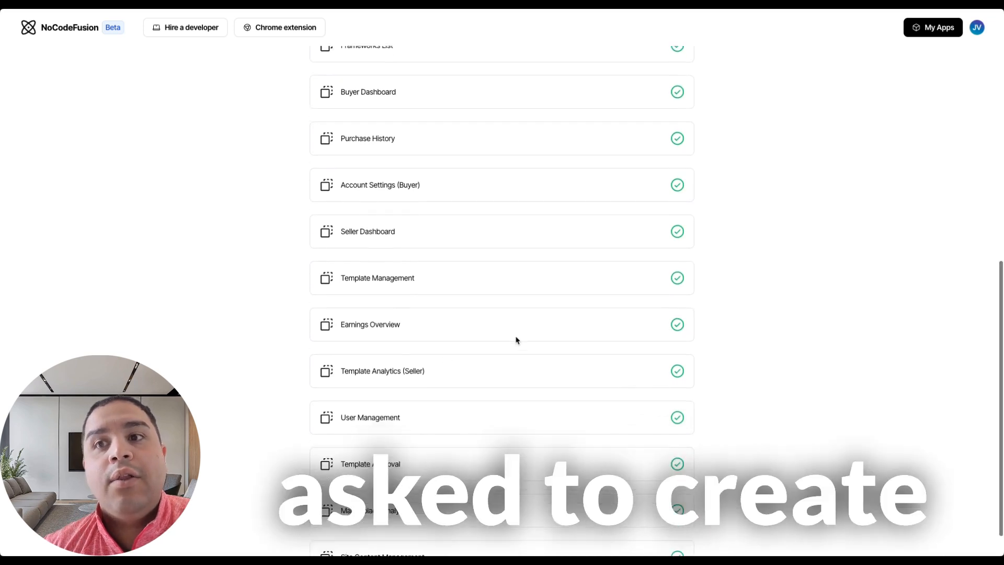
pyautogui.scroll(3)
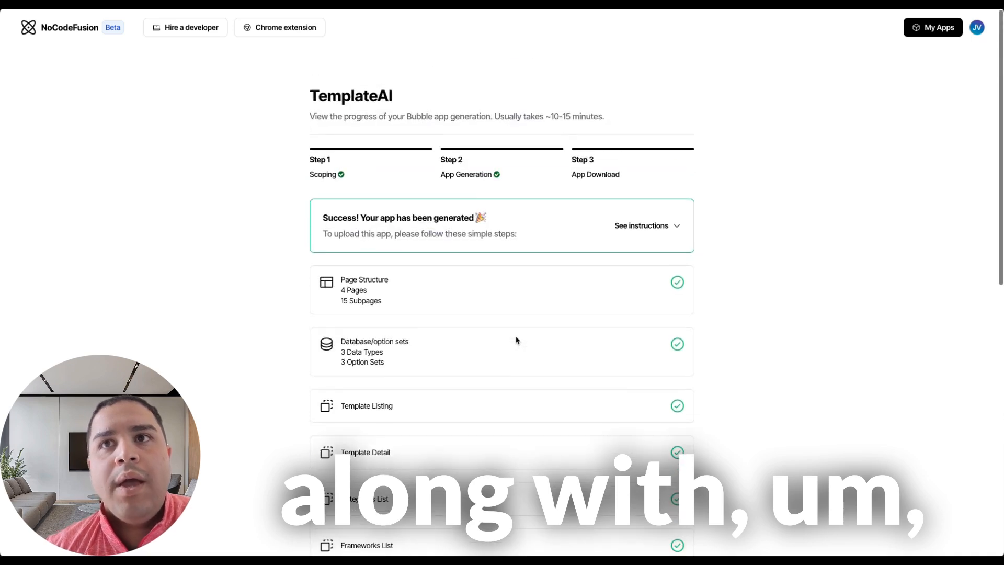
pyautogui.scroll(-3)
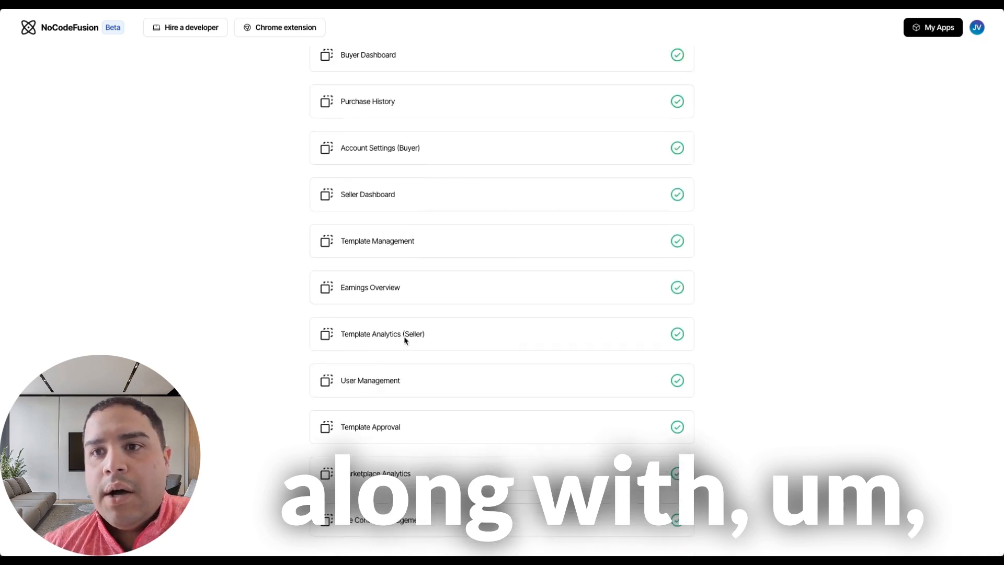
pyautogui.scroll(3)
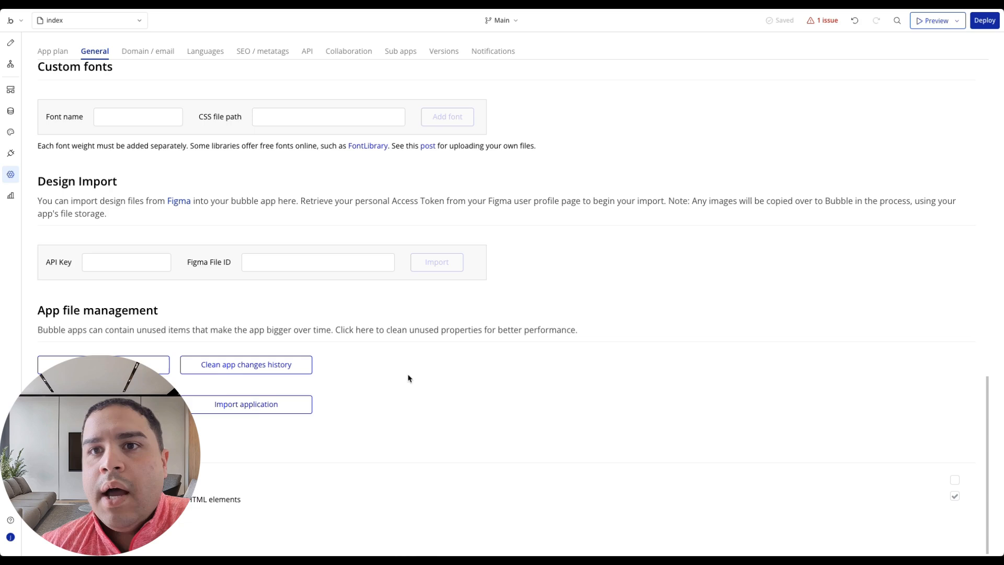
# From Settings > General, open the cleanup dialog and select all unused plugins and styles
pyautogui.click(9, 43)
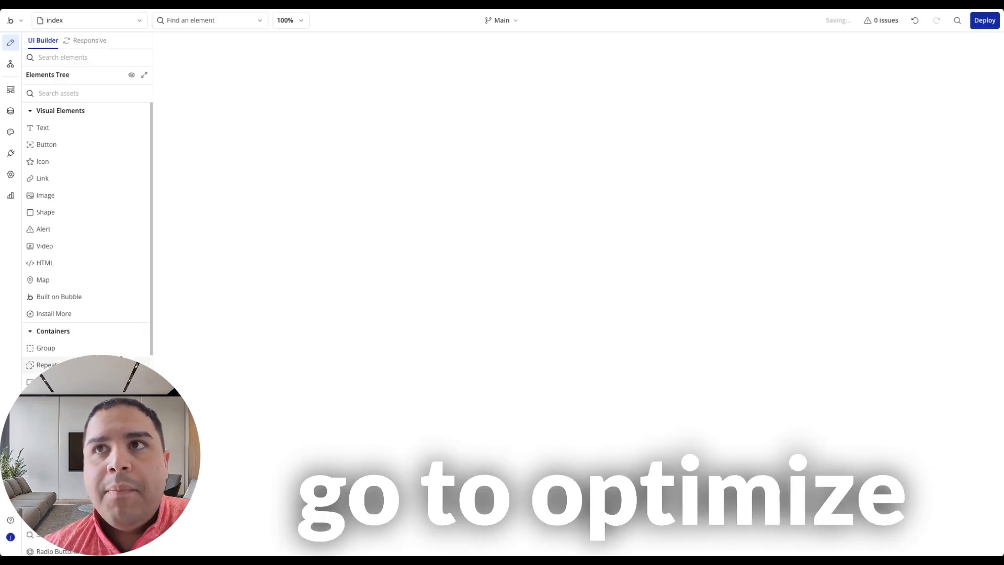
pyautogui.click(11, 174)
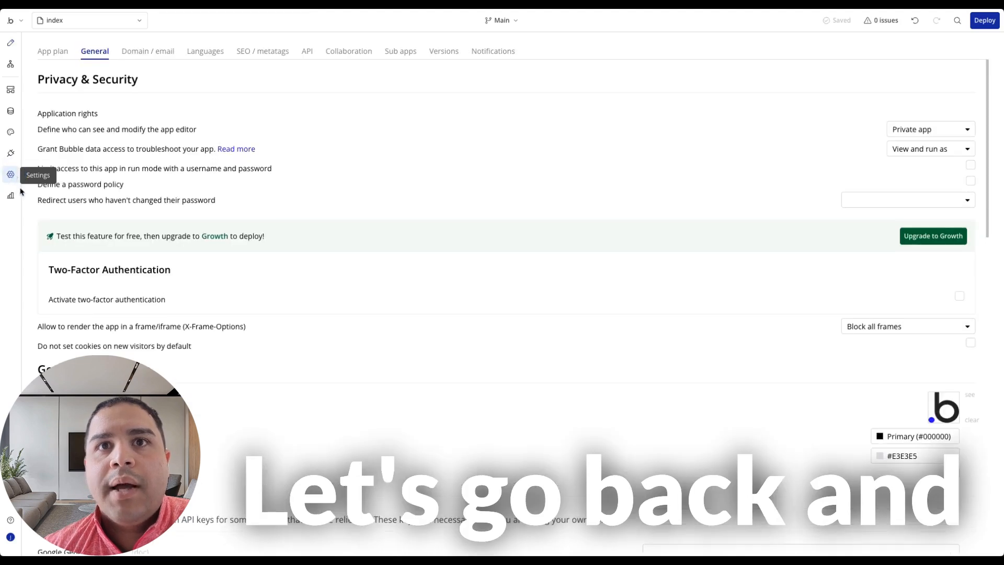
pyautogui.scroll(-3)
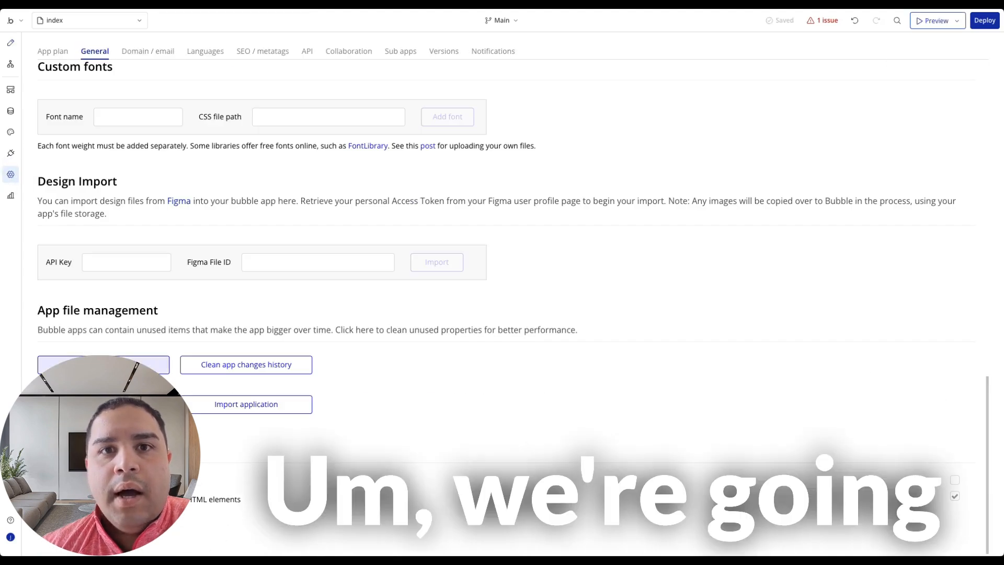
pyautogui.click(246, 405)
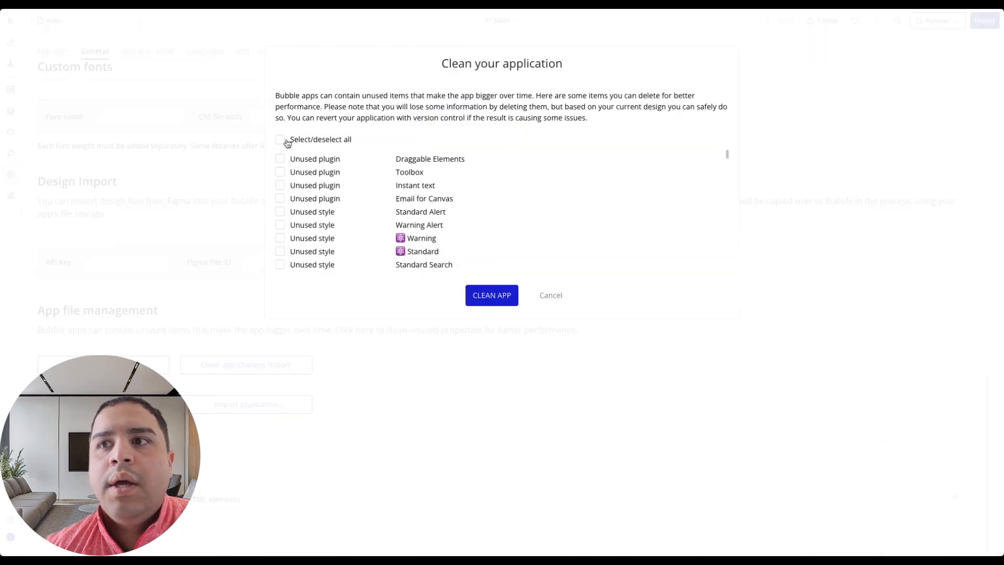
pyautogui.click(491, 295)
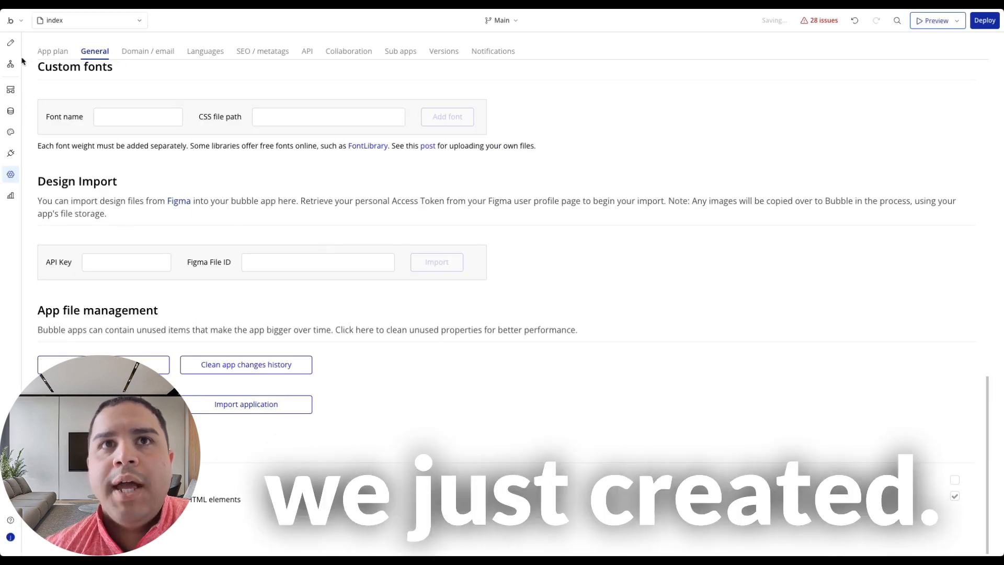
pyautogui.moveTo(11, 111)
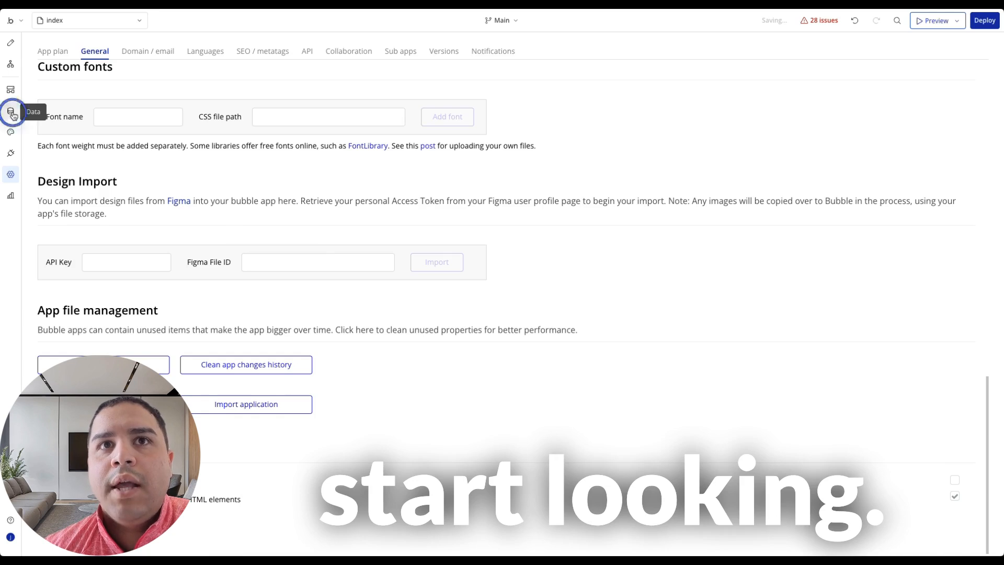
# Inspect the User data type, then the Template Category and User Role option sets
pyautogui.click(10, 111)
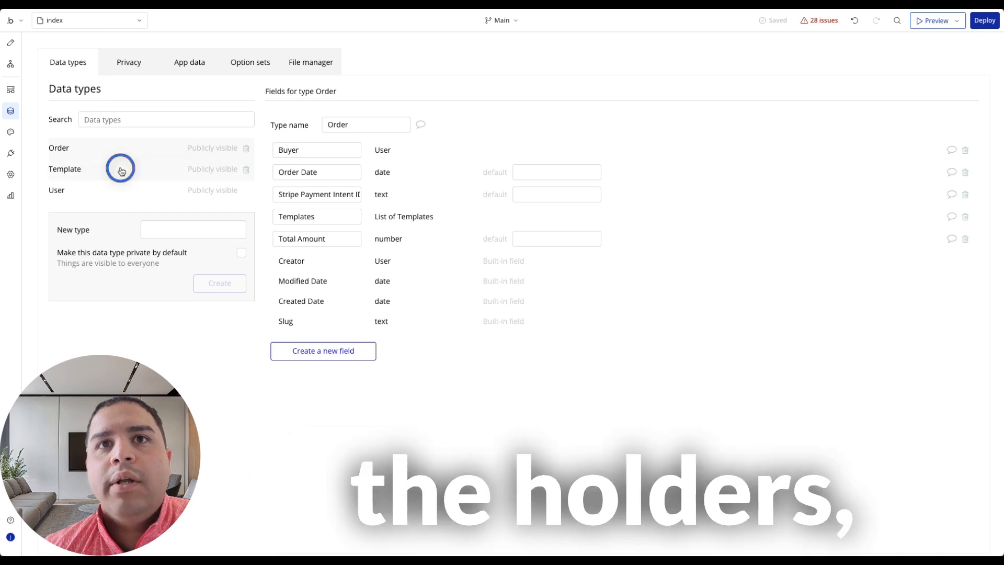
pyautogui.click(56, 189)
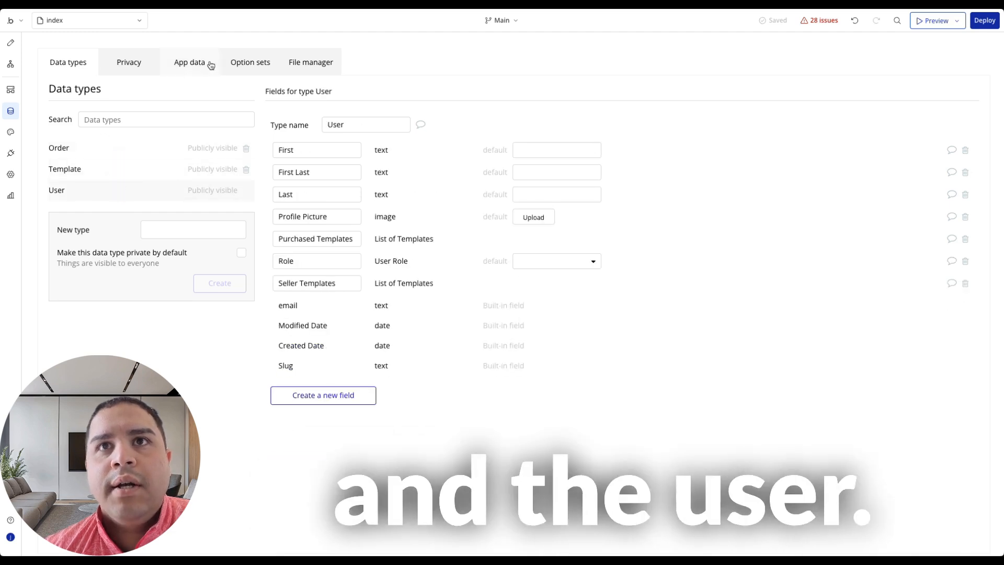
pyautogui.click(250, 62)
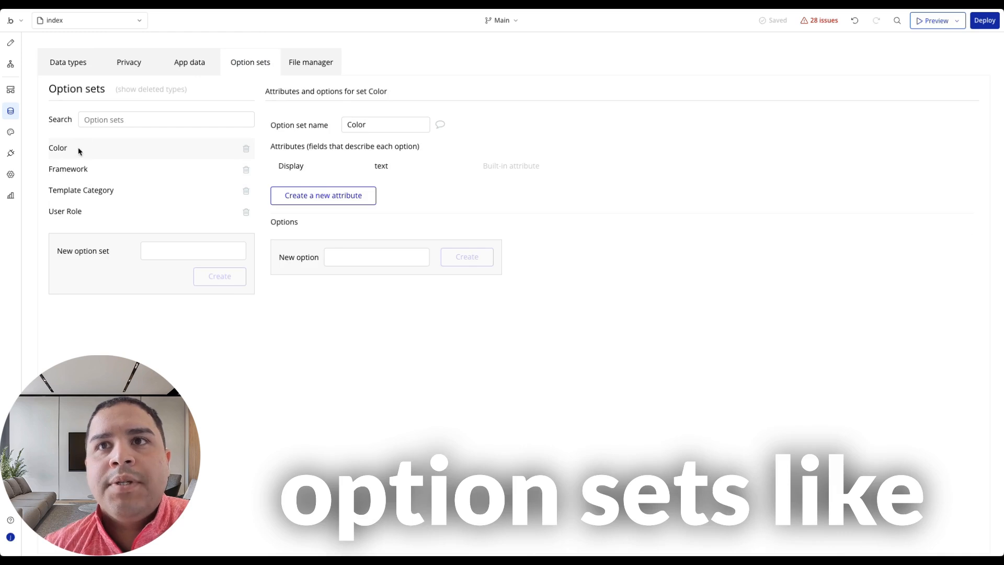
pyautogui.click(82, 190)
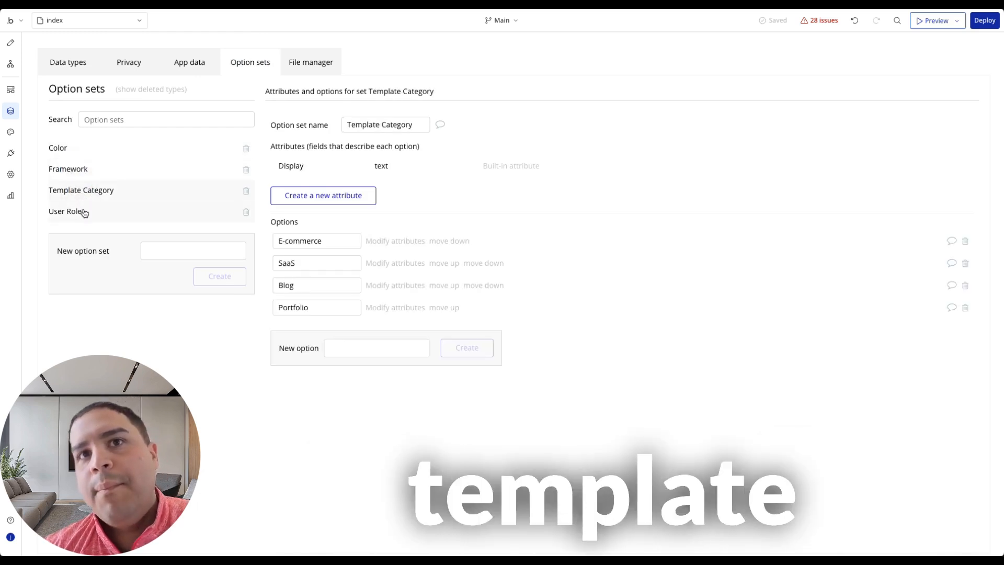
pyautogui.click(65, 211)
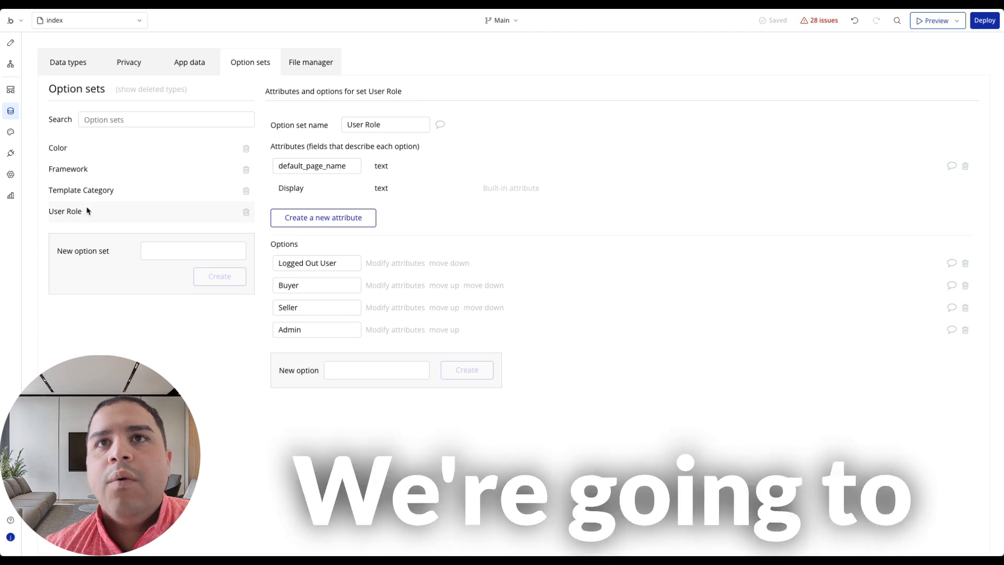
pyautogui.click(10, 89)
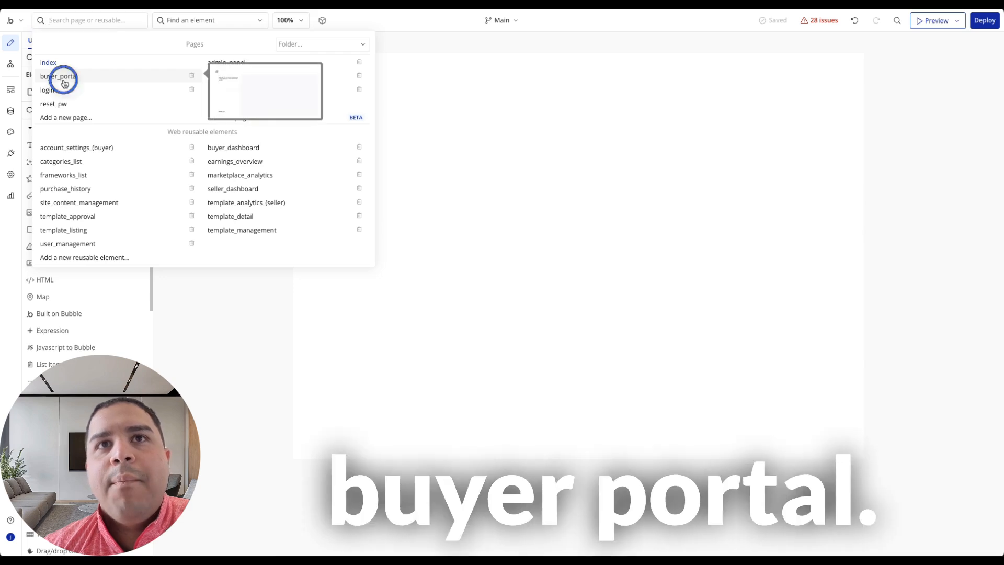
# Preview buyer_portal, view its Purchase History and Account Settings screens, then return to the editor
pyautogui.click(58, 77)
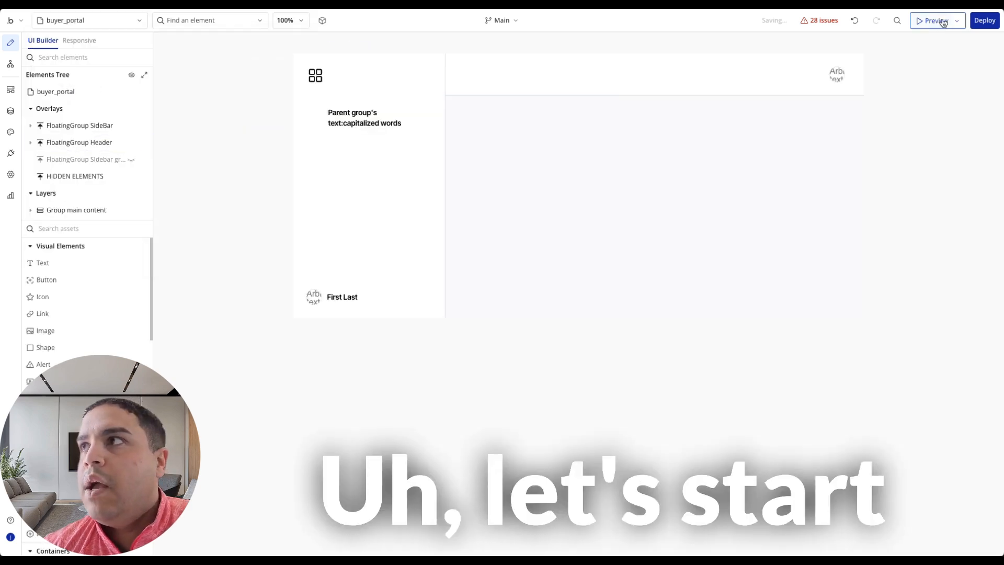
pyautogui.click(935, 20)
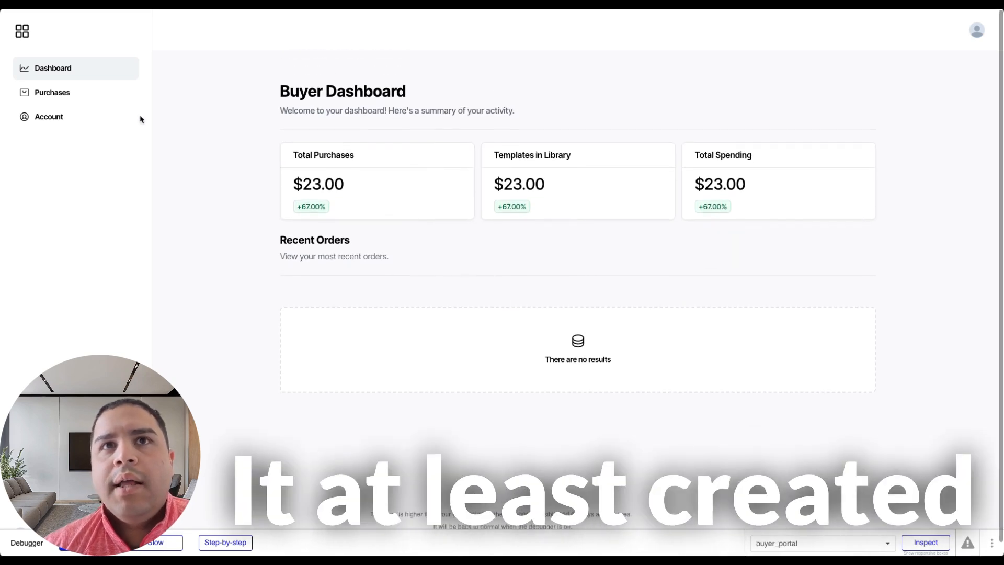
pyautogui.click(52, 92)
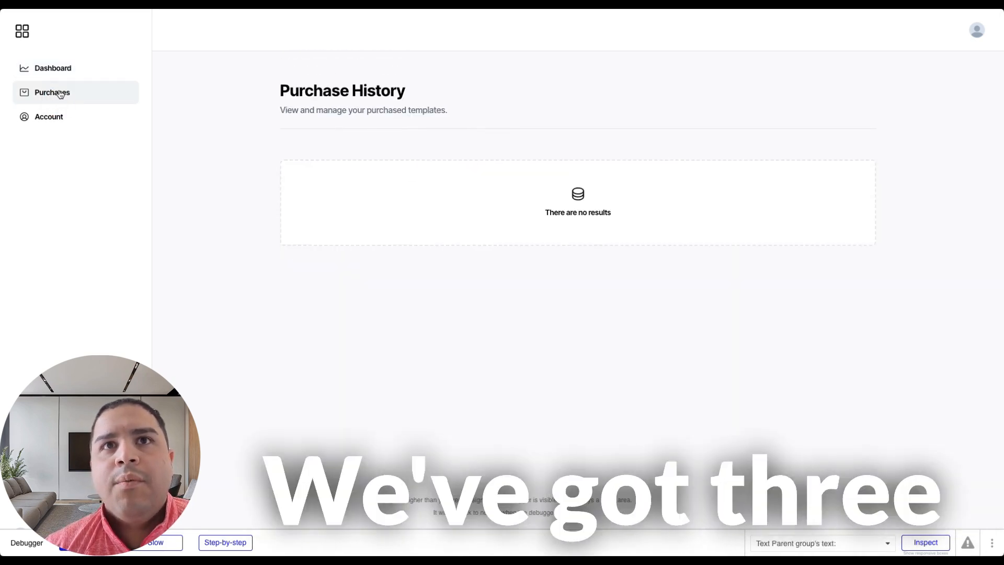
pyautogui.click(48, 117)
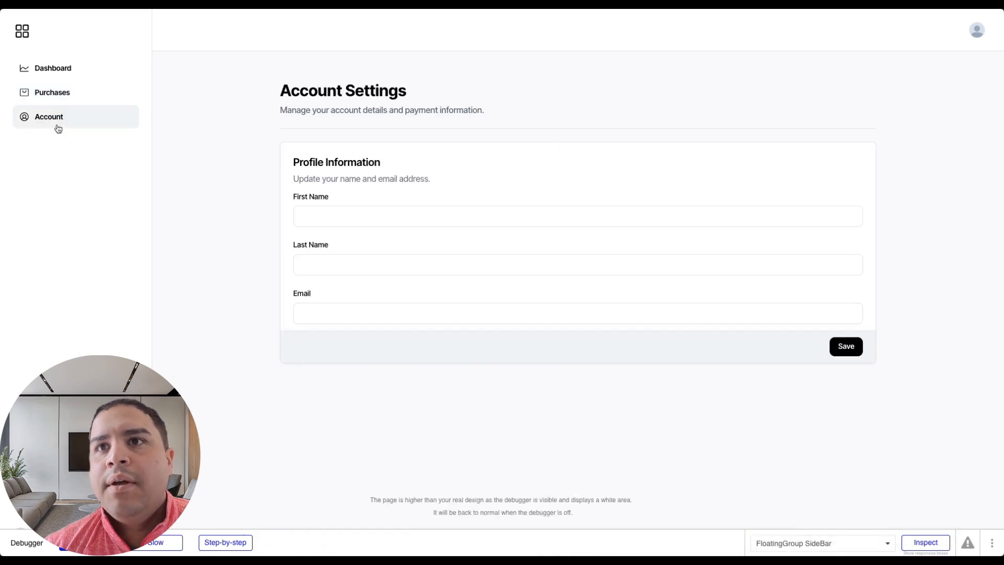
pyautogui.click(52, 68)
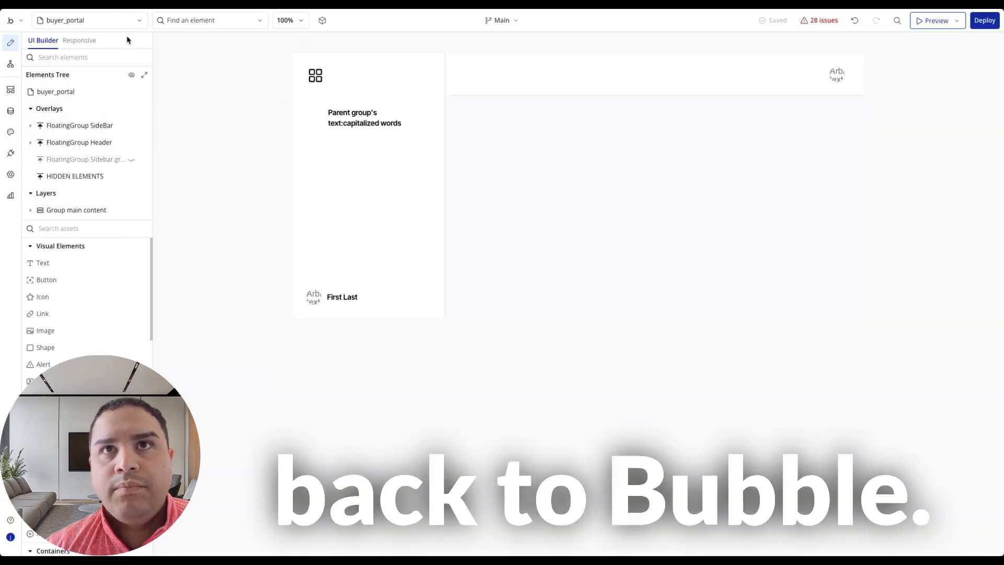
# Preview the login page, then review its sign-in, register and password reset workflows
pyautogui.click(89, 20)
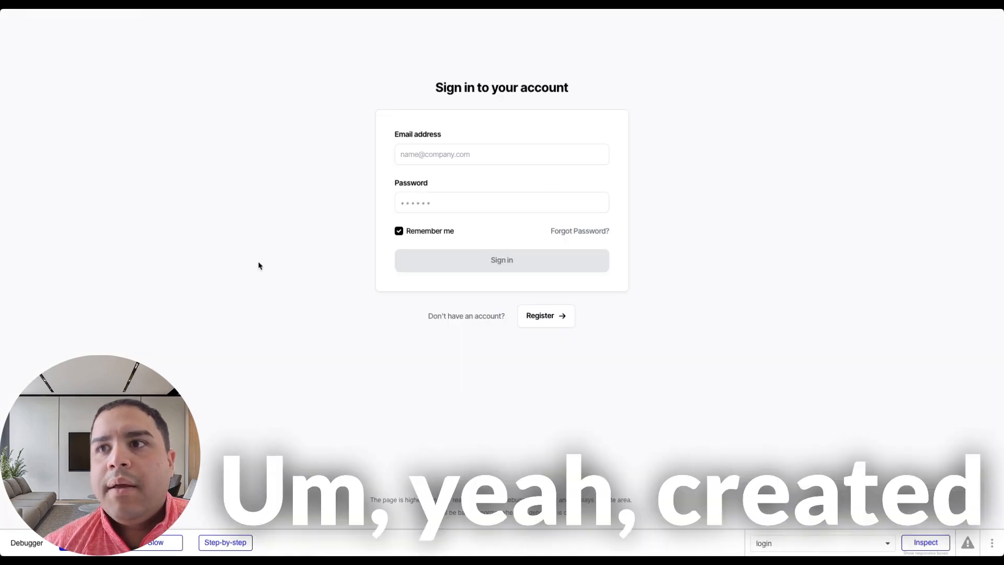
pyautogui.click(539, 315)
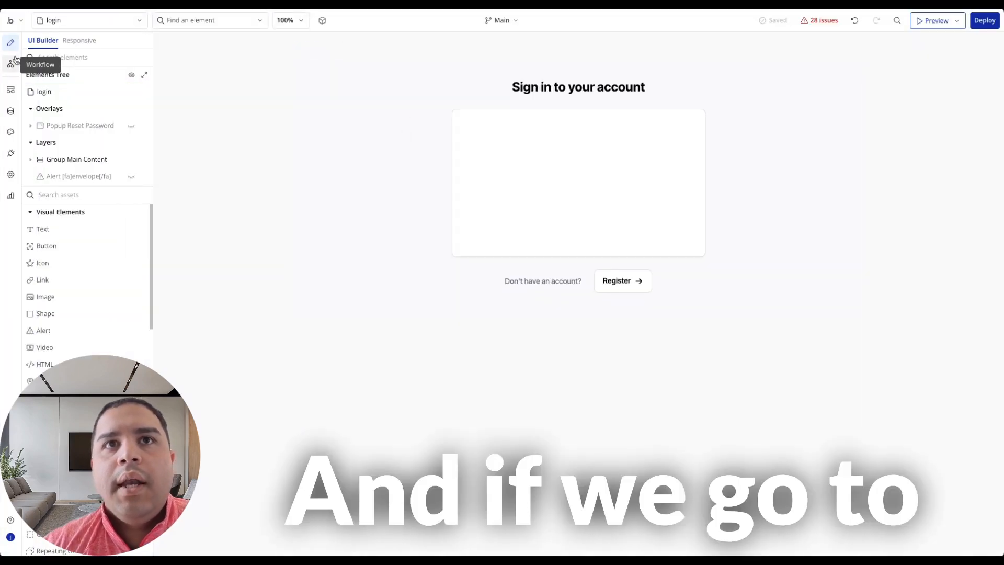
pyautogui.click(10, 63)
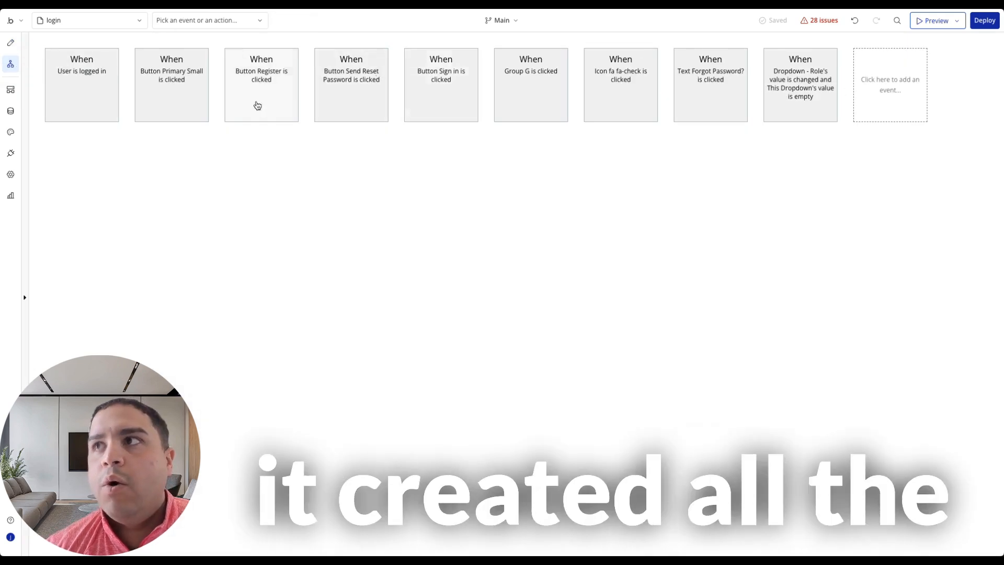
pyautogui.click(9, 43)
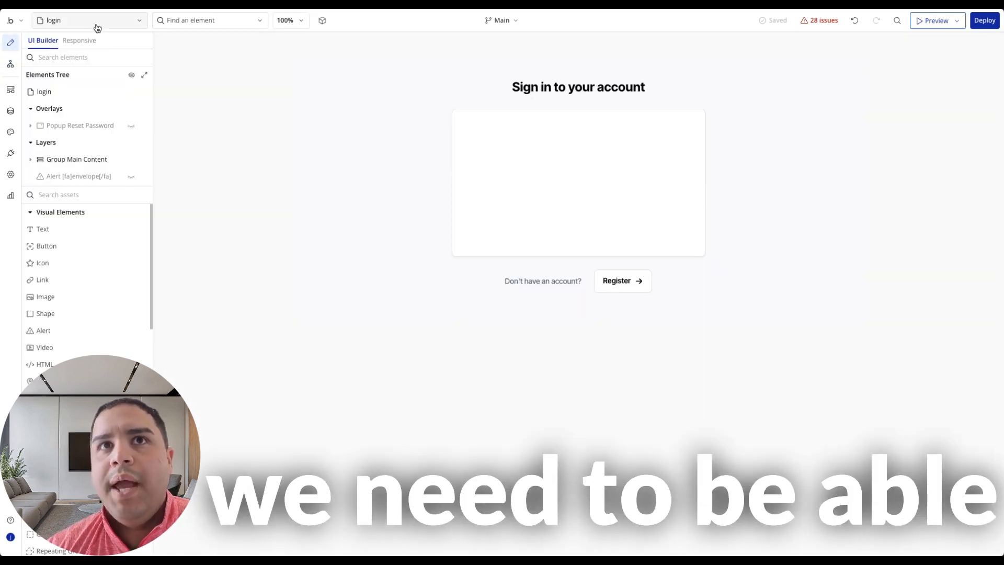
pyautogui.click(88, 20)
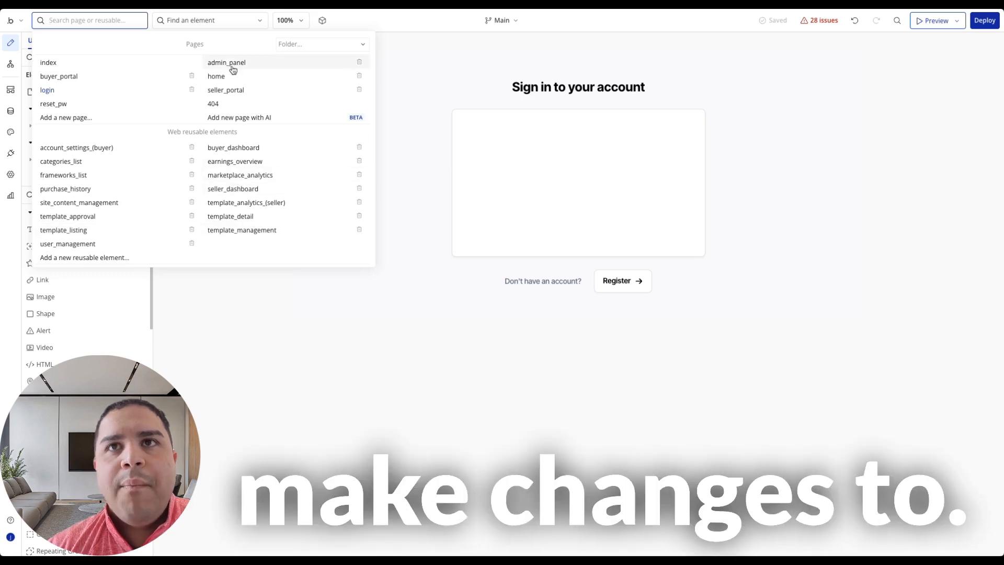
# Preview admin_panel, view its Marketplace Analytics screen, then return to the editor
pyautogui.click(226, 62)
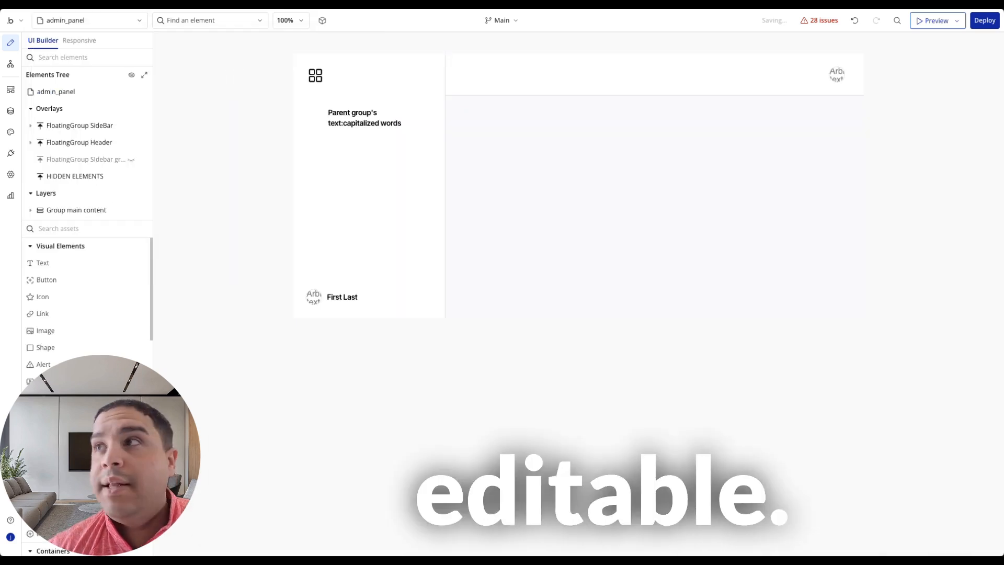
pyautogui.click(934, 19)
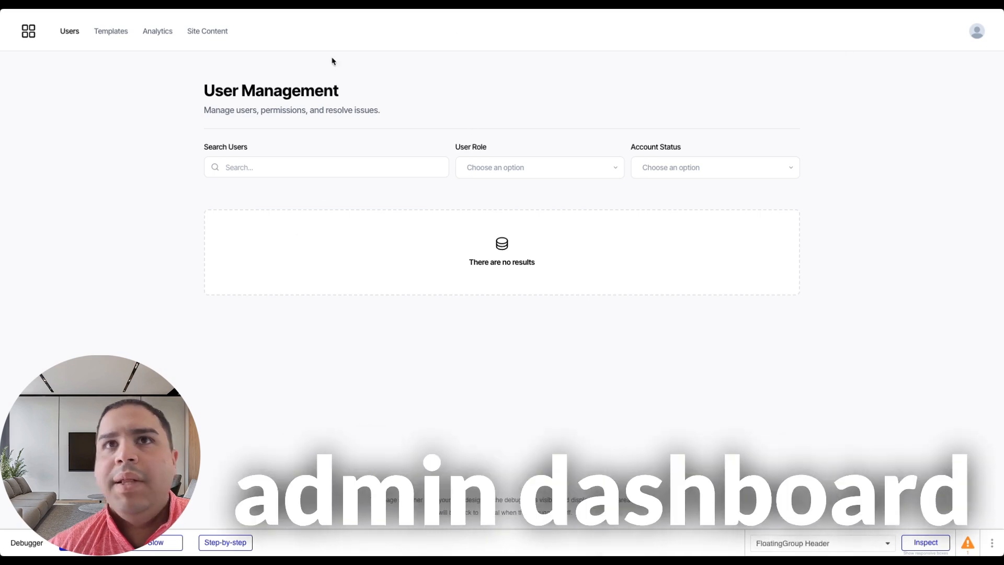
pyautogui.click(157, 31)
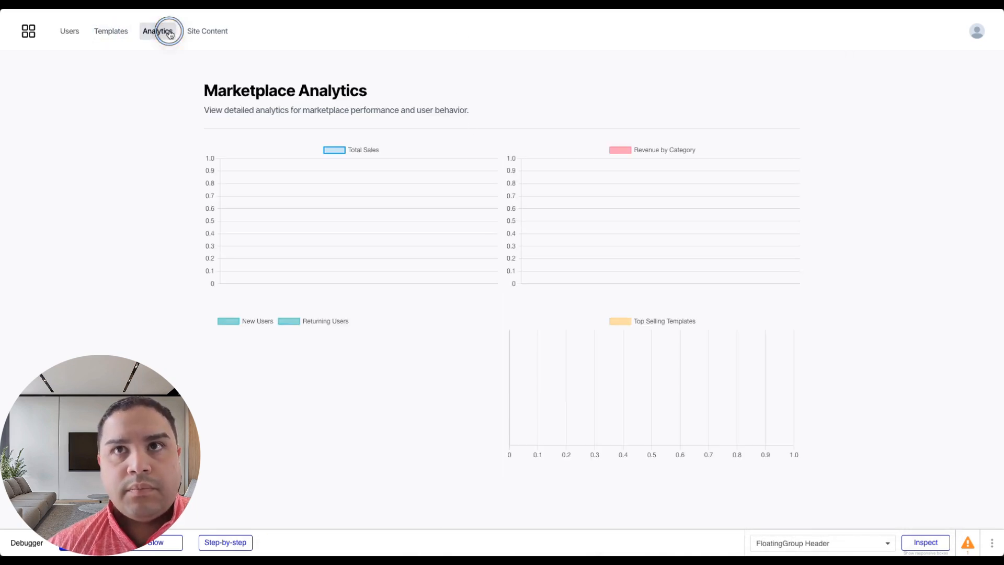
pyautogui.click(208, 31)
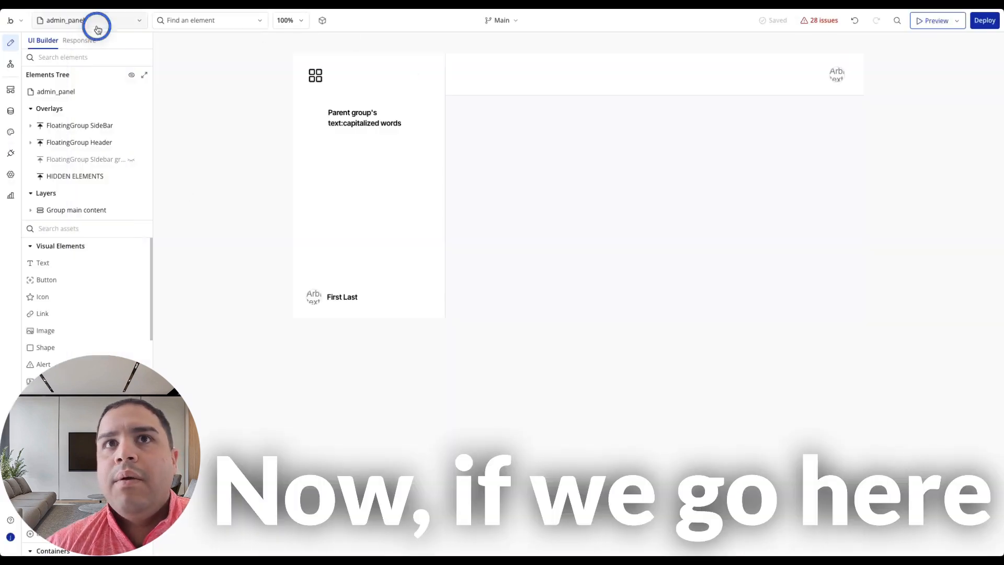
# Open the home page from the page list and preview it
pyautogui.click(89, 20)
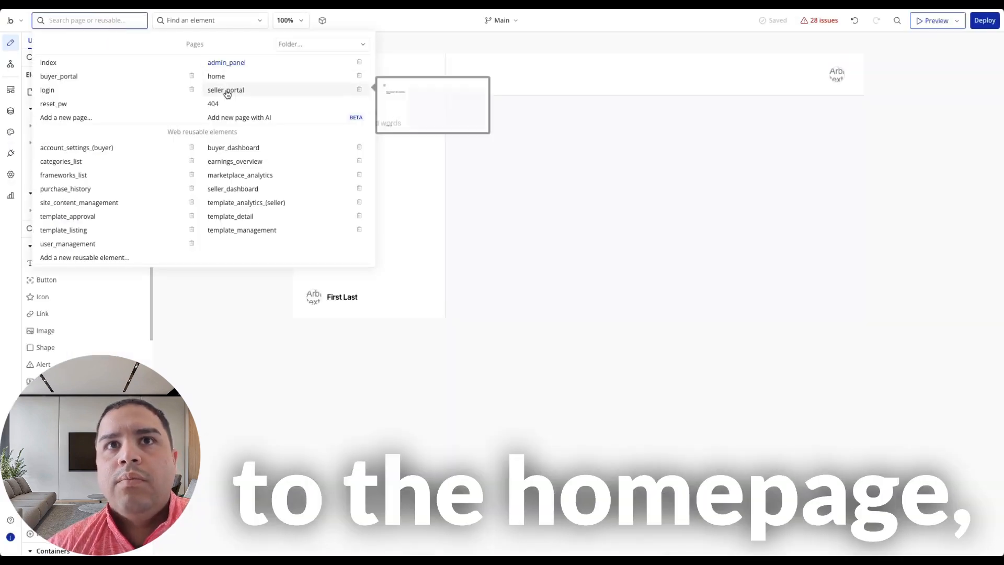
pyautogui.click(216, 75)
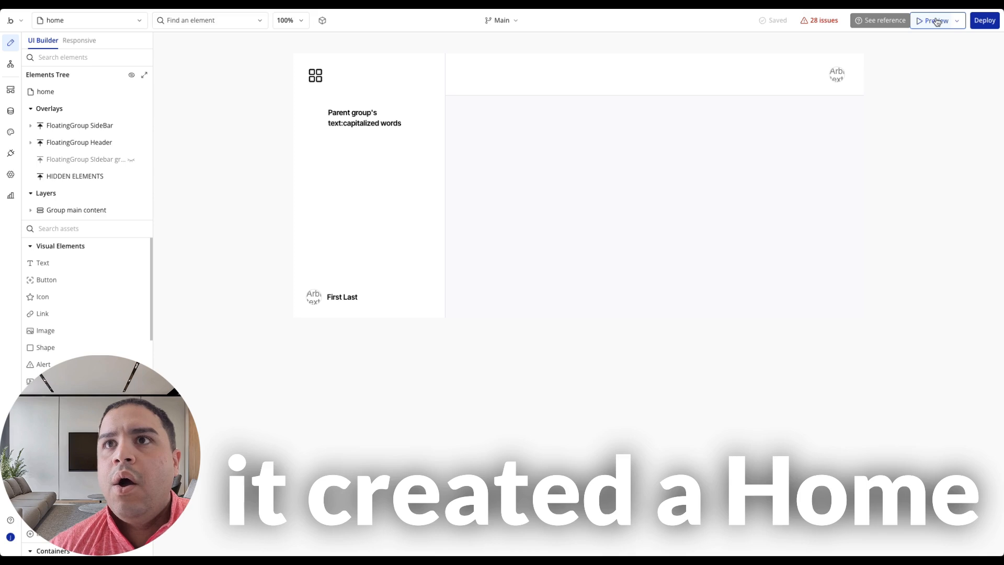
pyautogui.click(935, 20)
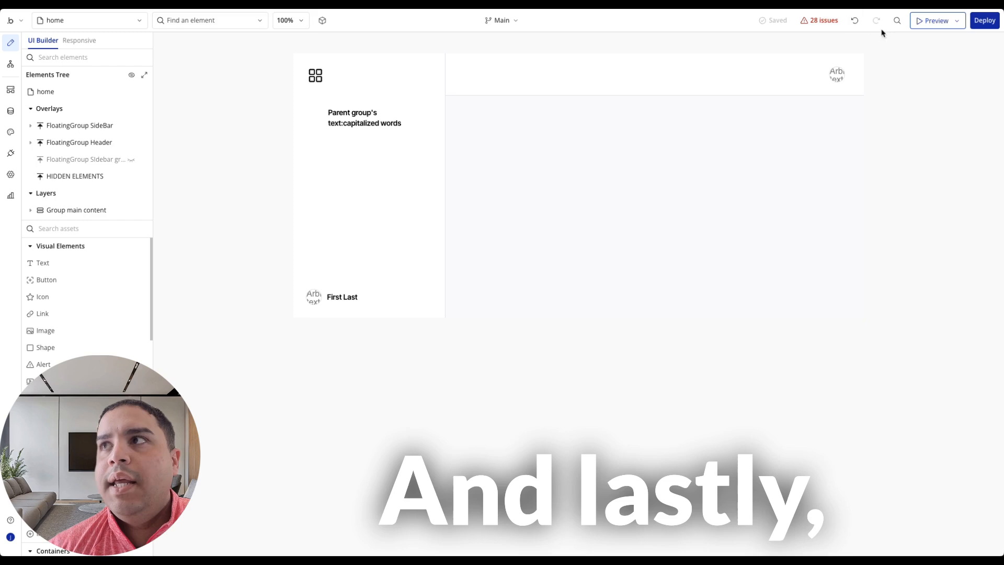
pyautogui.click(89, 20)
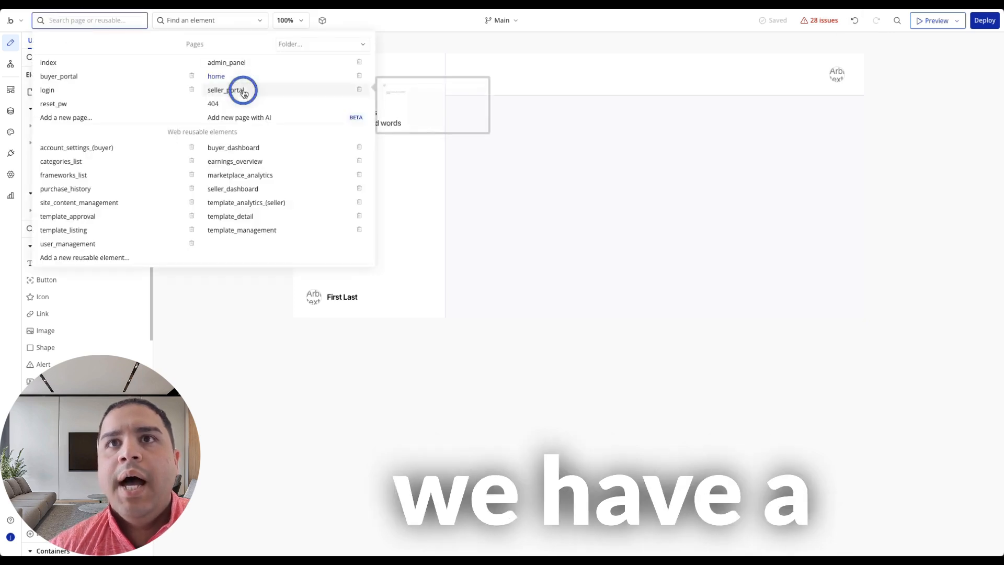
# Preview seller_portal's Manage Templates and Template Analytics views, then return to the editor
pyautogui.click(226, 90)
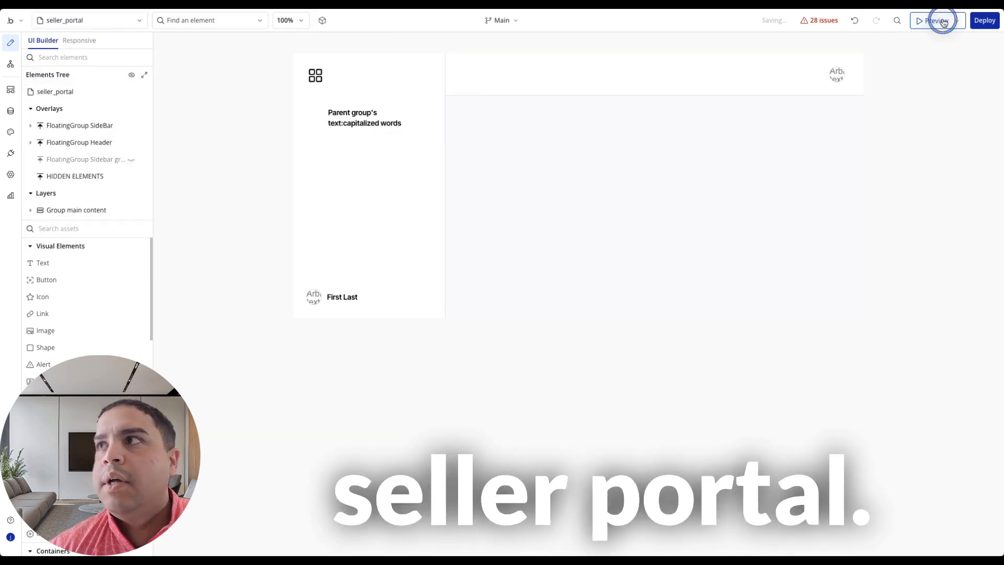
pyautogui.click(936, 20)
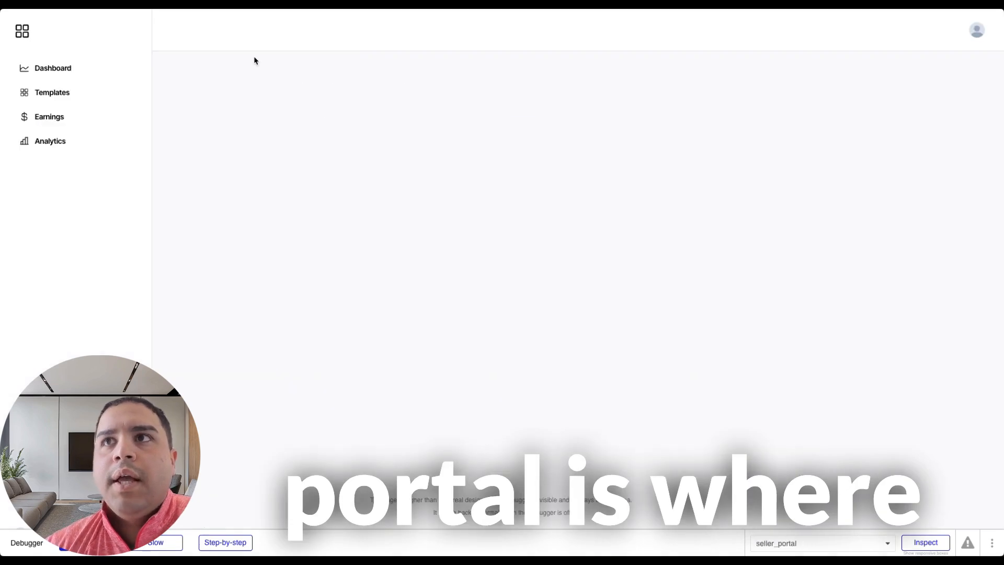
pyautogui.click(52, 92)
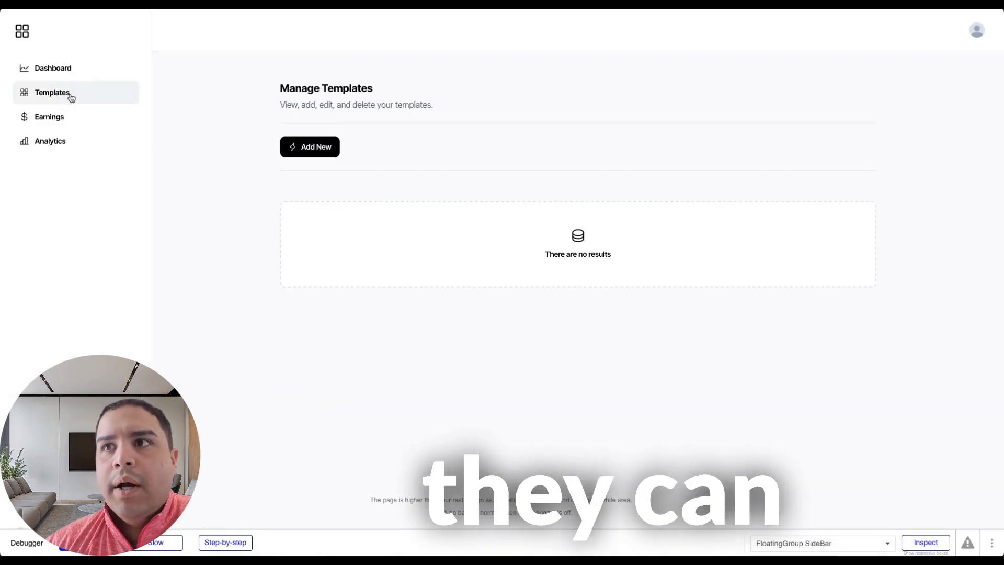
pyautogui.click(50, 141)
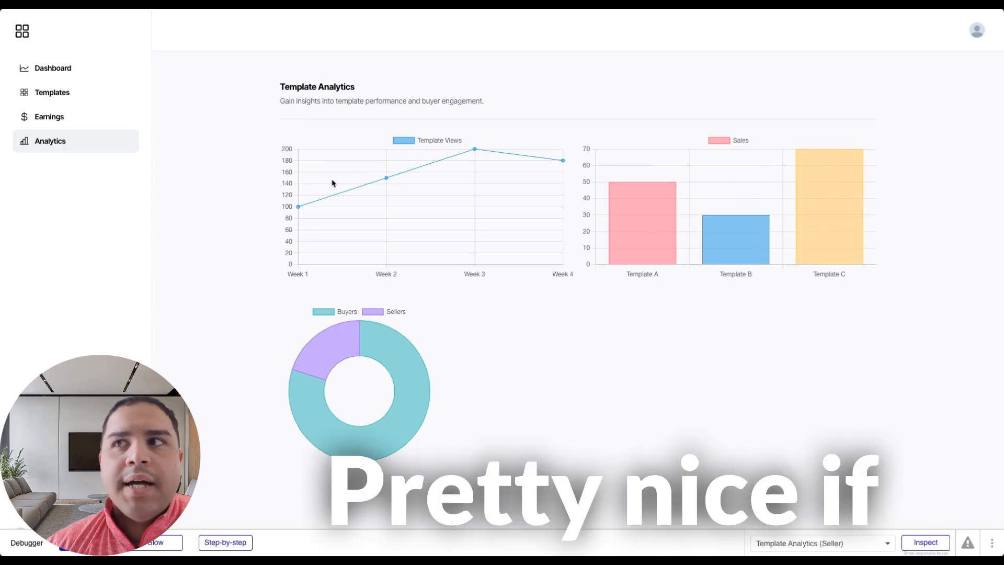
pyautogui.moveTo(473, 150)
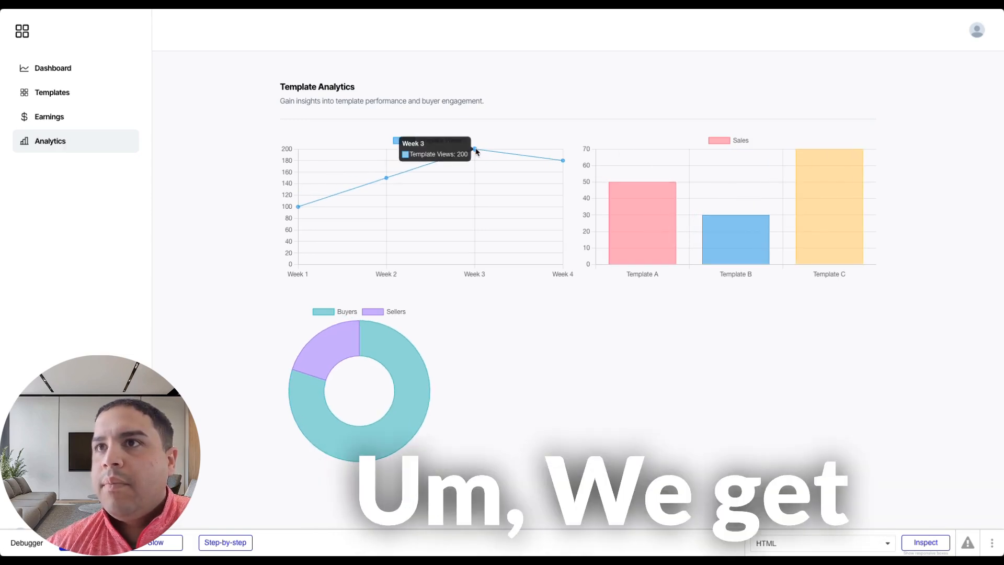
pyautogui.moveTo(562, 161)
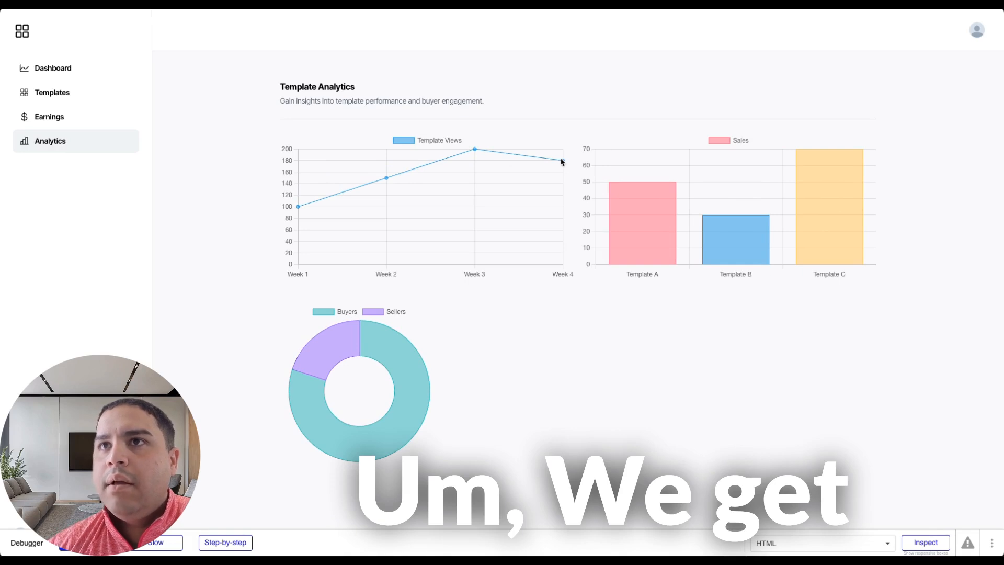
pyautogui.click(53, 68)
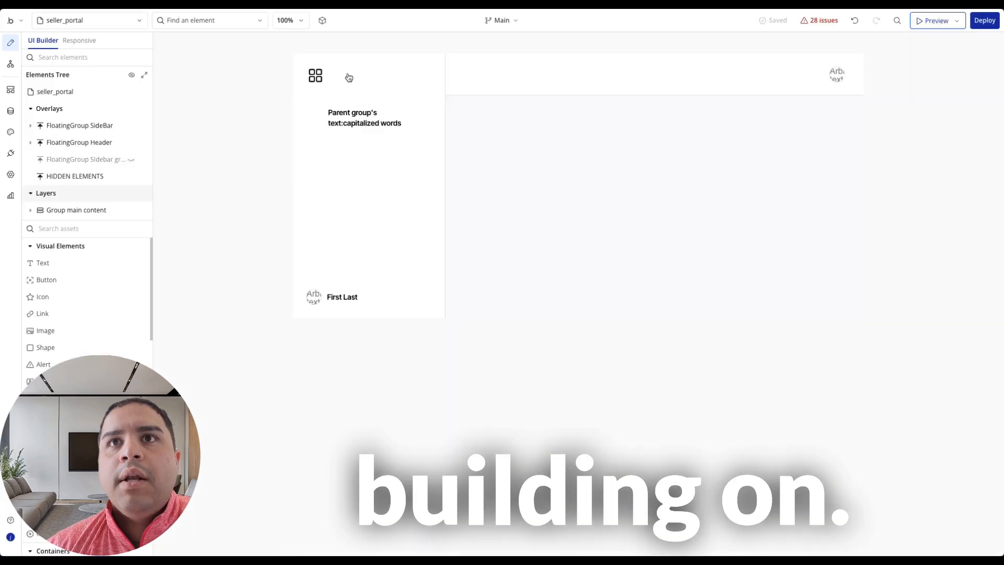
# Open the seller_portal page properties, then the HIDDEN ELEMENTS floating group properties
pyautogui.click(87, 19)
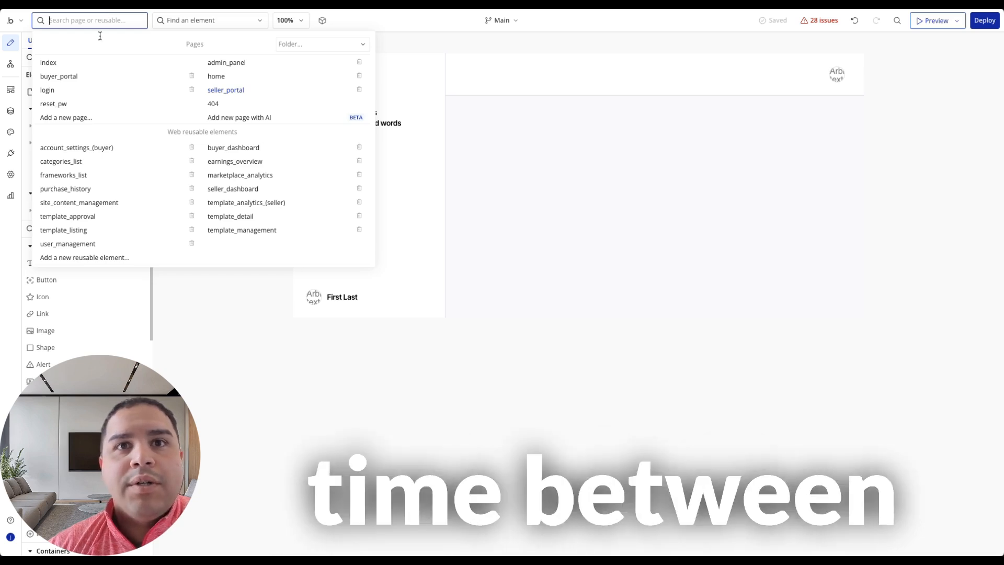
pyautogui.click(226, 89)
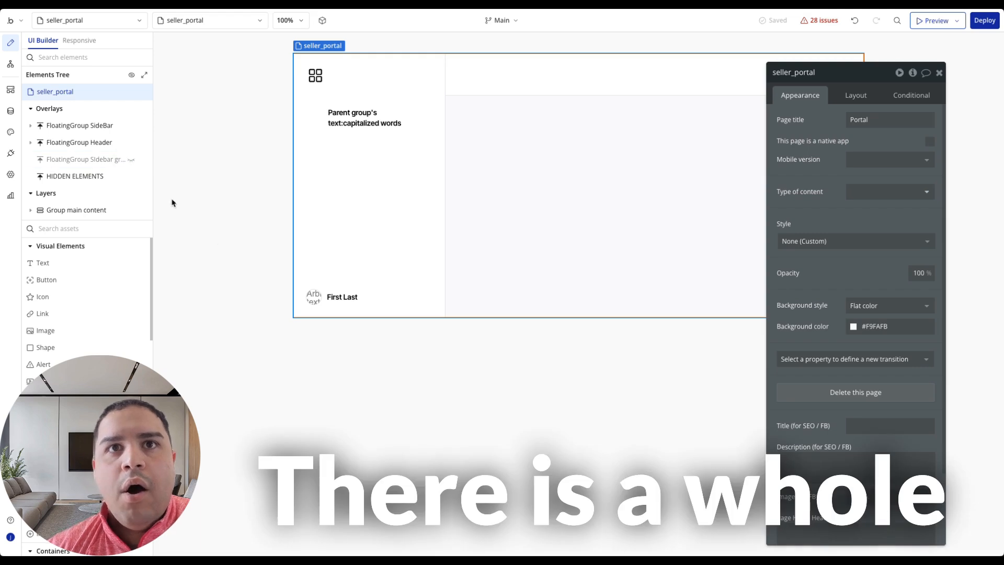
pyautogui.click(75, 176)
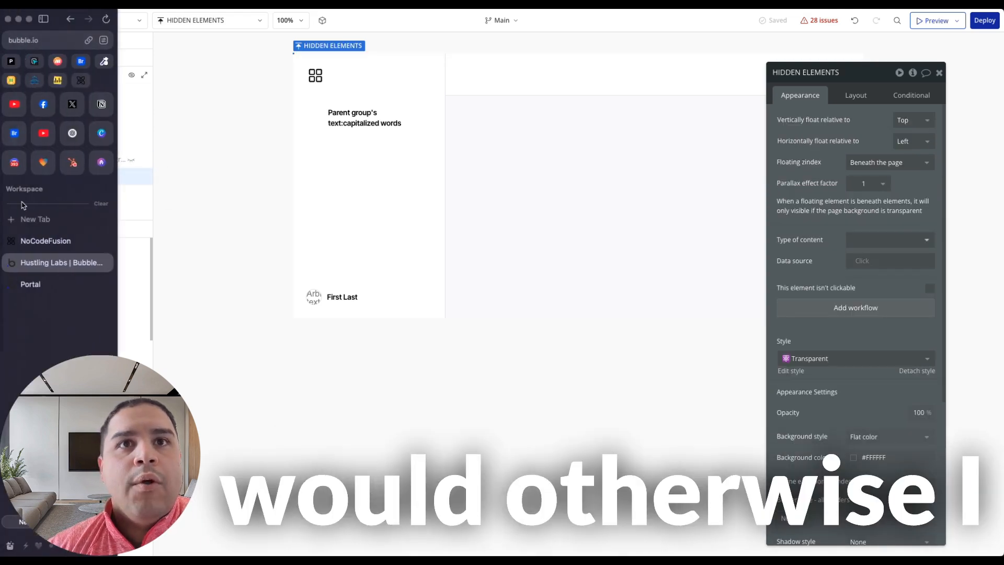
pyautogui.click(45, 240)
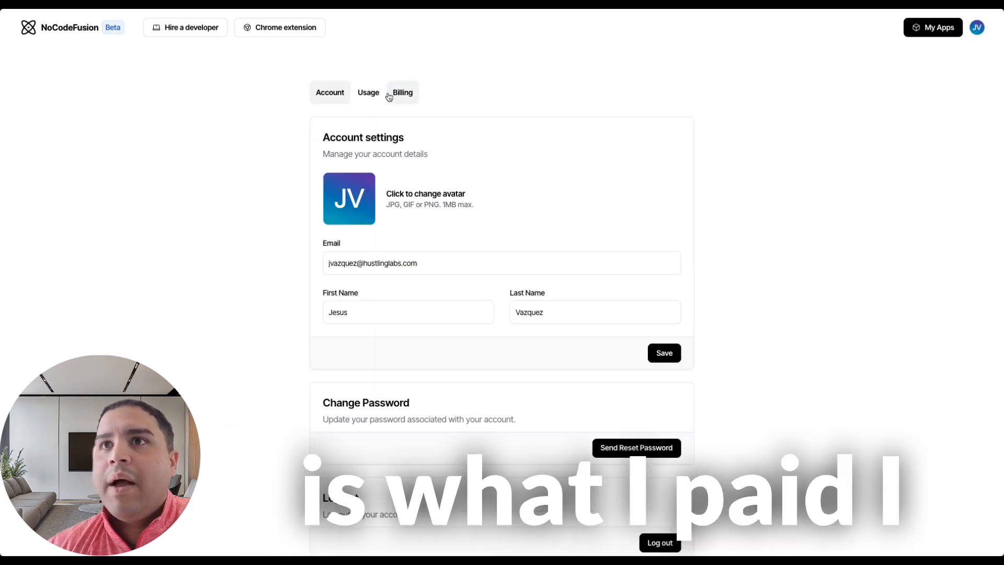
pyautogui.click(401, 92)
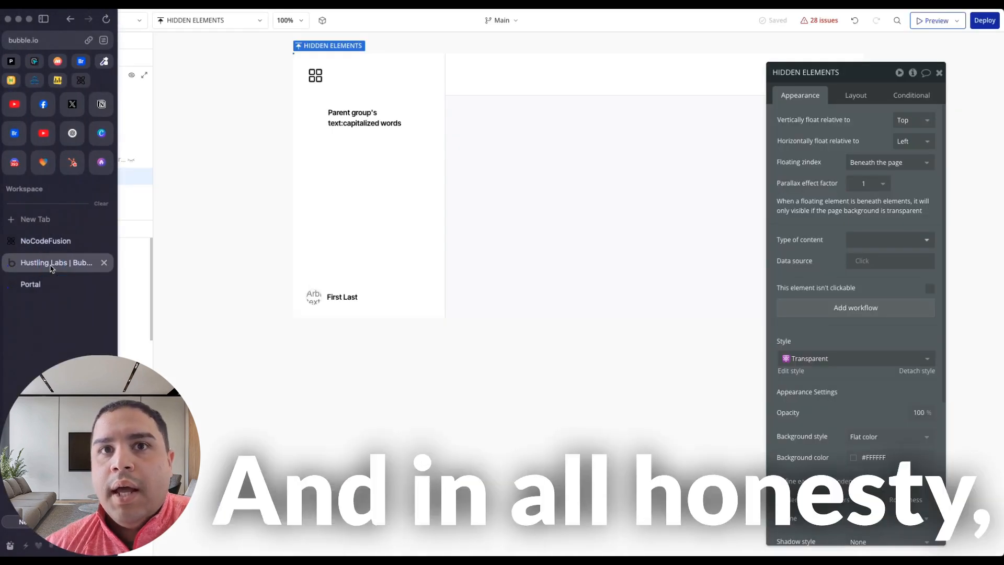
pyautogui.click(10, 43)
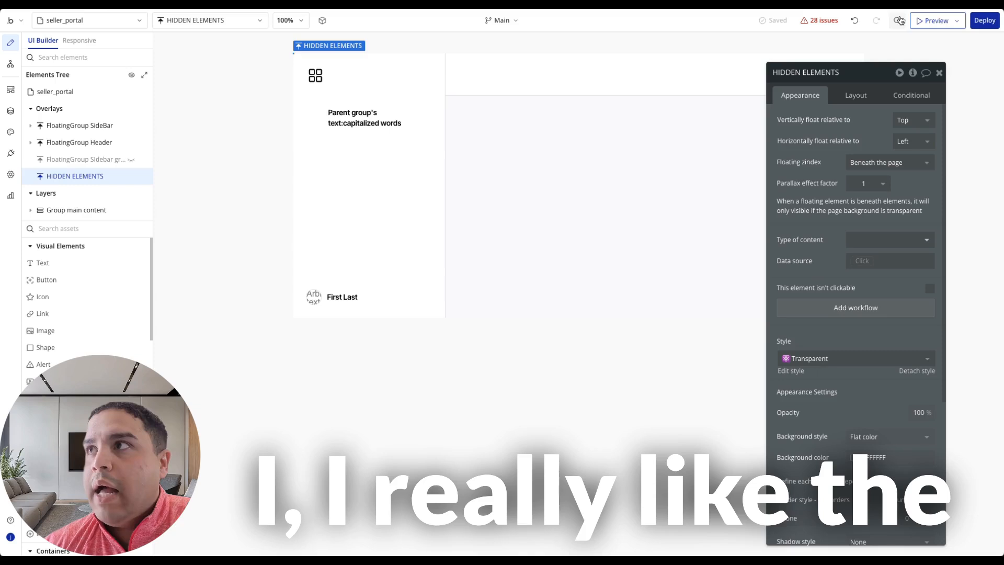
# Preview seller_portal and view its Templates, Analytics and Earnings screens
pyautogui.click(933, 20)
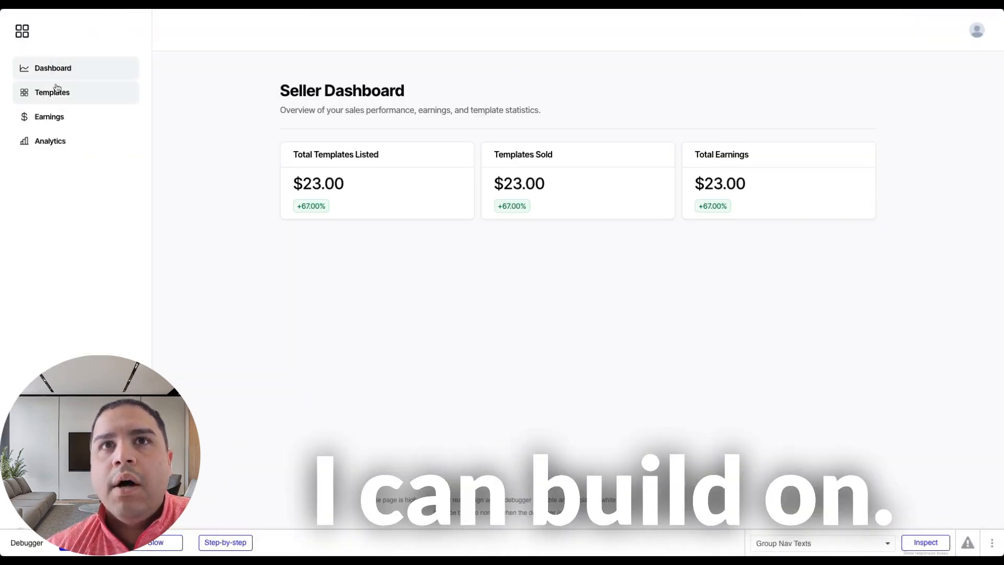
pyautogui.click(52, 91)
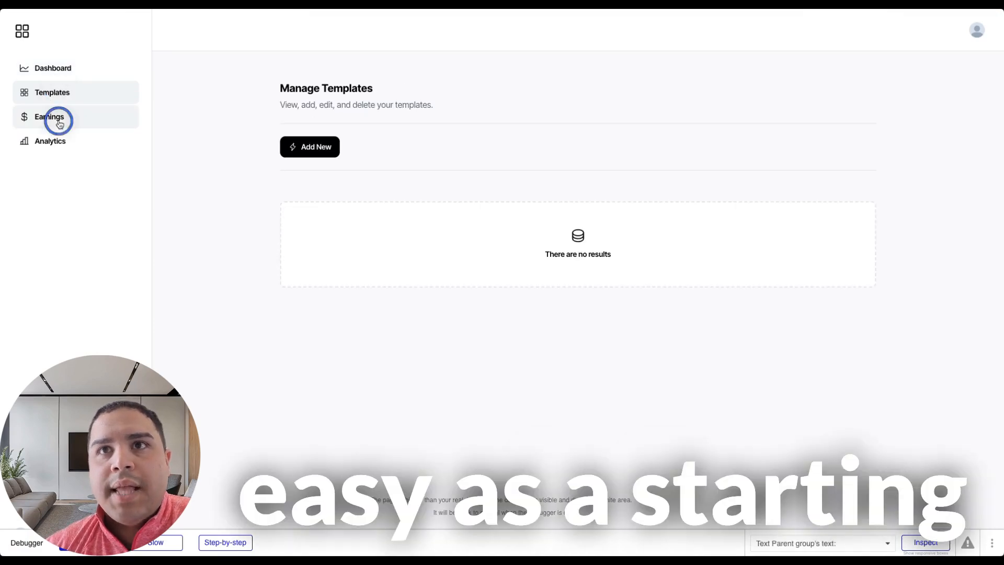
pyautogui.click(49, 140)
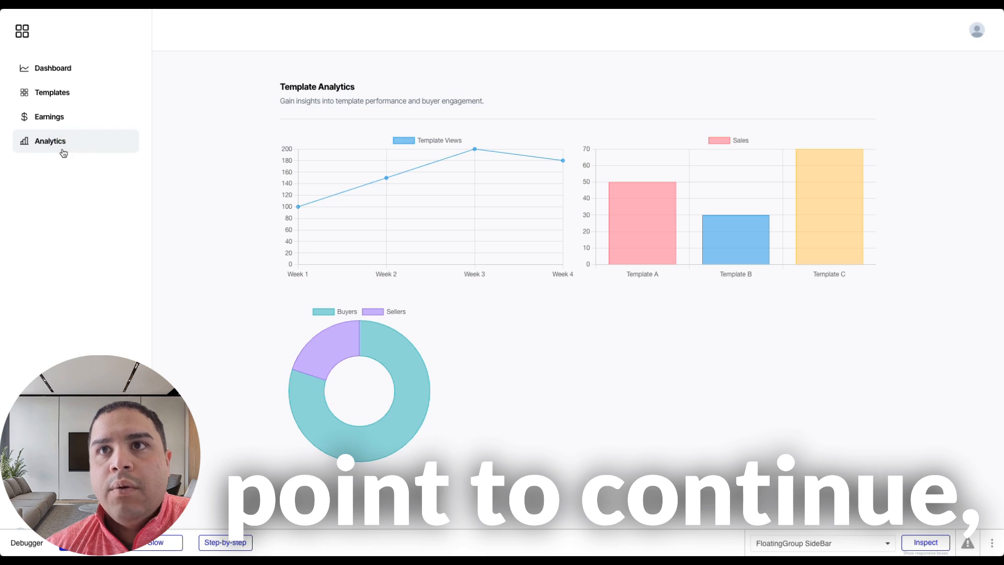
pyautogui.click(49, 116)
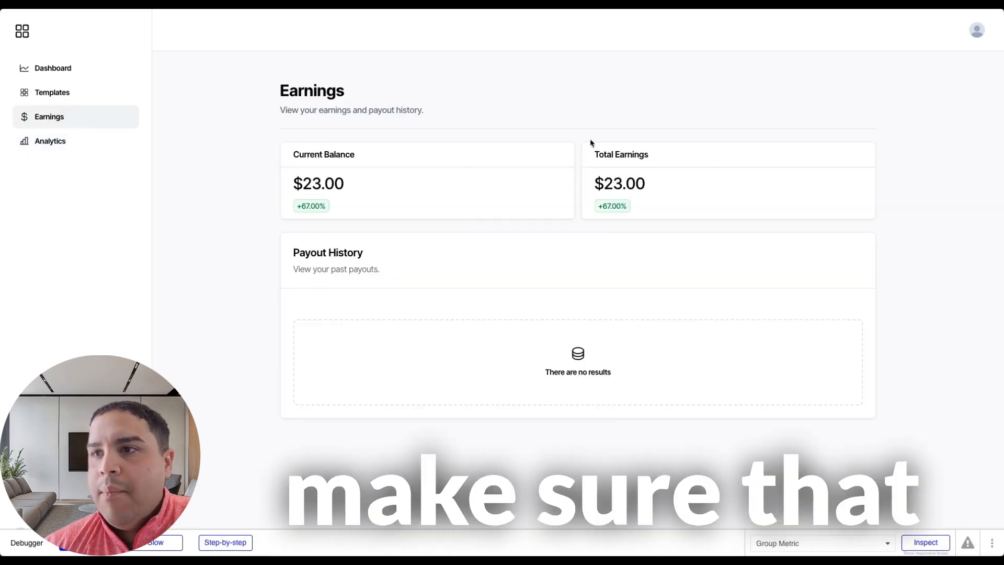